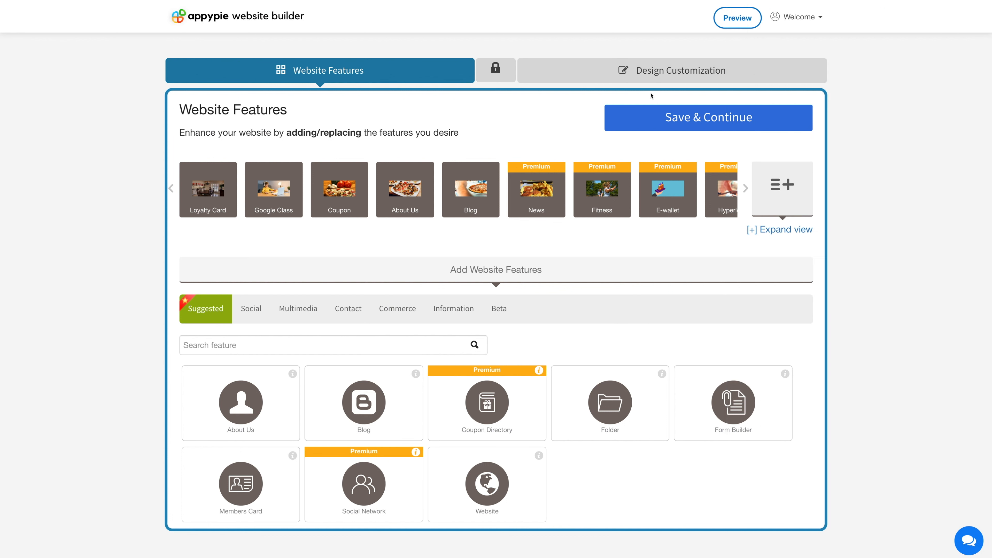
Go to the Design Customization section of the website builder
{"action": "left_click", "coordinate": [672, 70]}
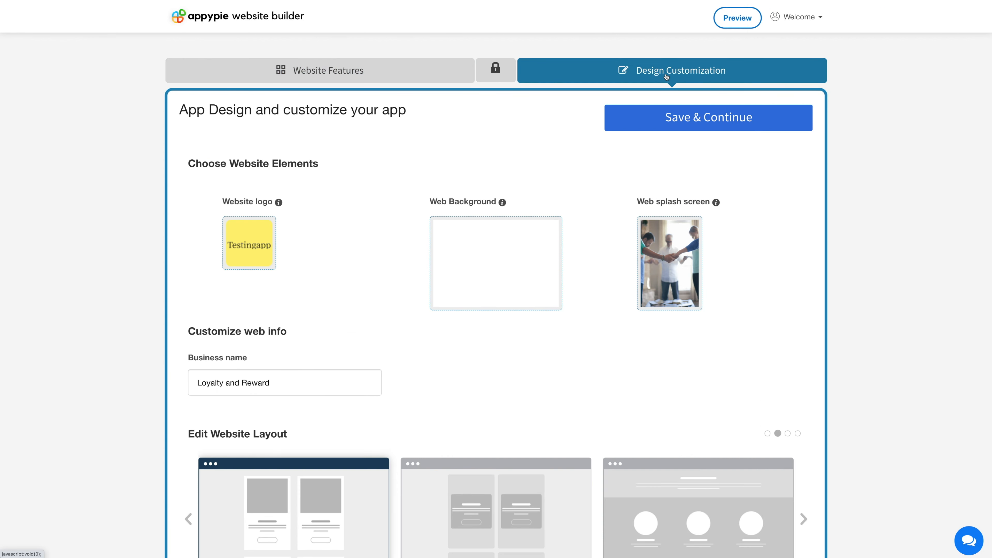
{"action": "mouse_move", "coordinate": [536, 107]}
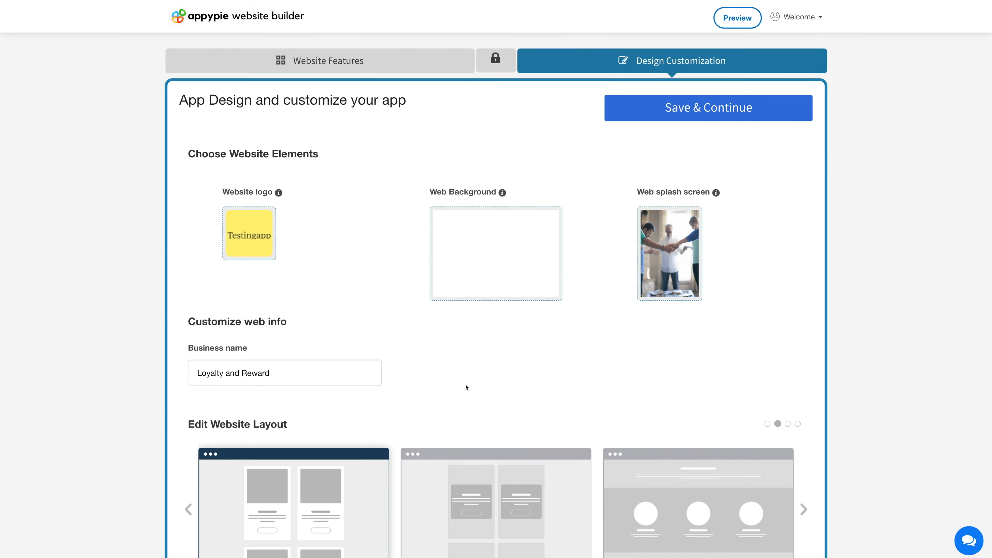
Advance the layout carousel to reveal Image Grid, Cross Matrix and Color Slate
{"action": "scroll", "scroll_direction": "down", "scroll_amount": 3}
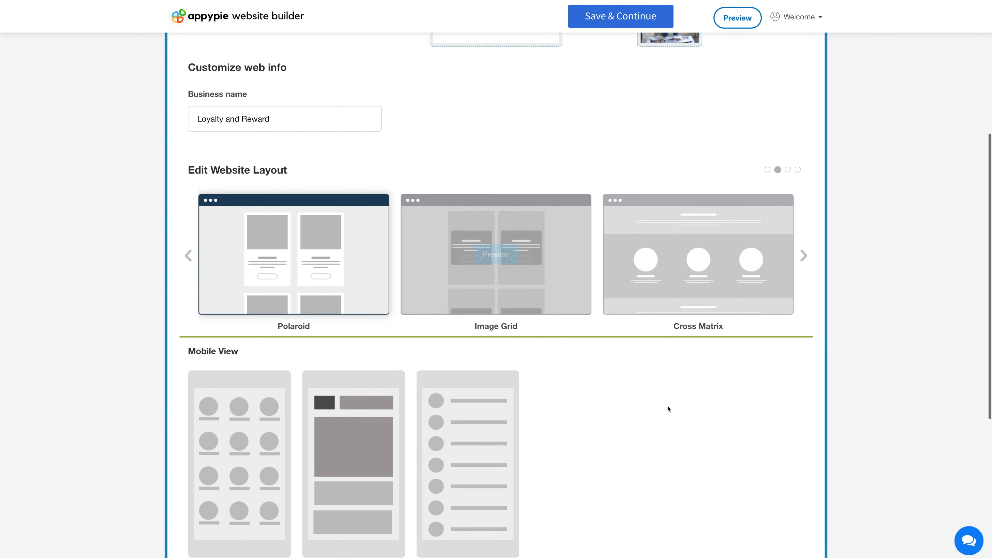
{"action": "scroll", "scroll_direction": "down", "scroll_amount": 3}
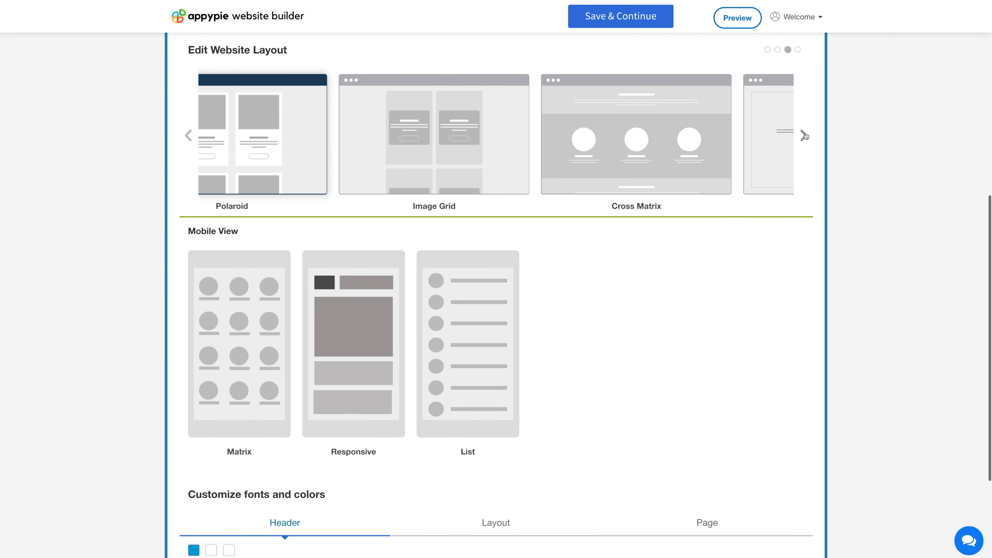
{"action": "left_click", "coordinate": [804, 136]}
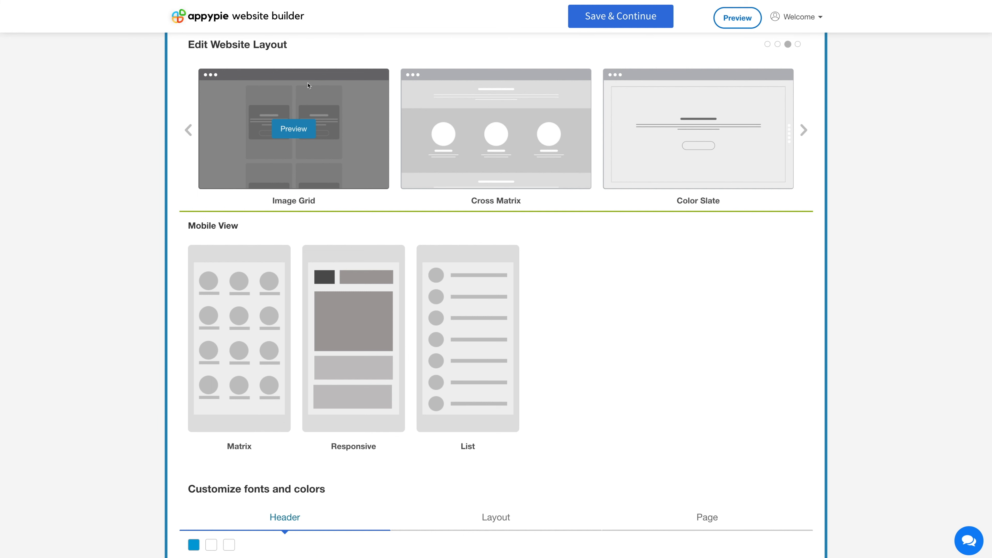
{"action": "mouse_move", "coordinate": [442, 386]}
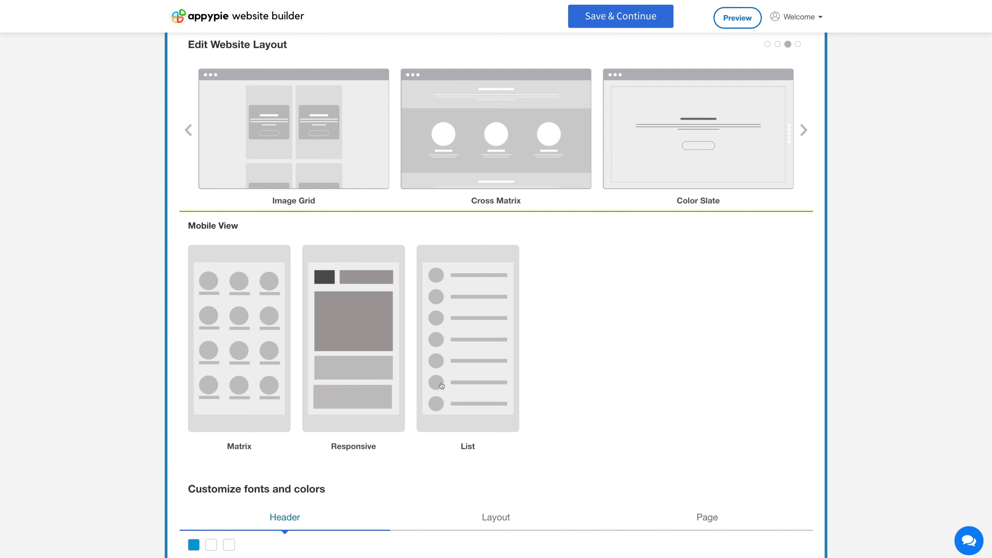
{"action": "mouse_move", "coordinate": [648, 246]}
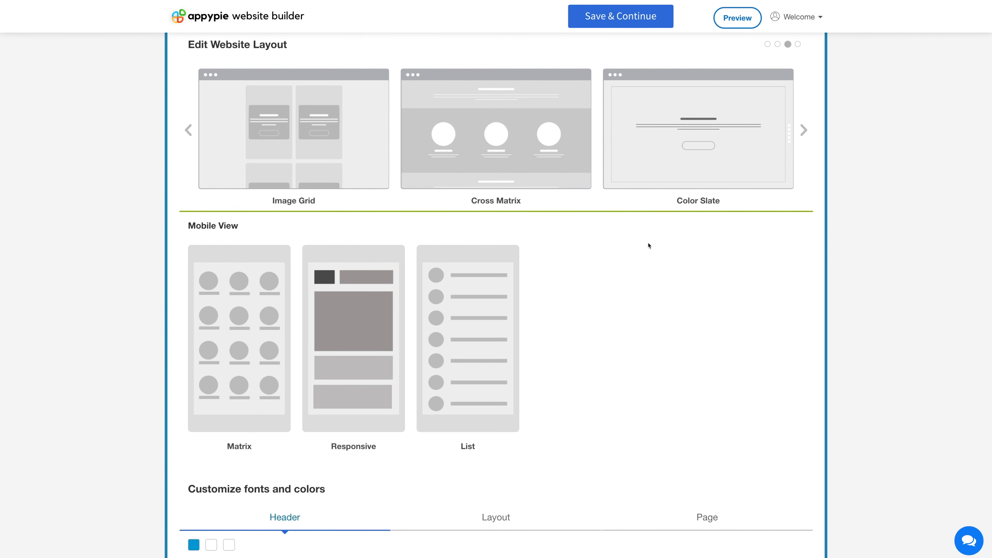
{"action": "mouse_move", "coordinate": [243, 232]}
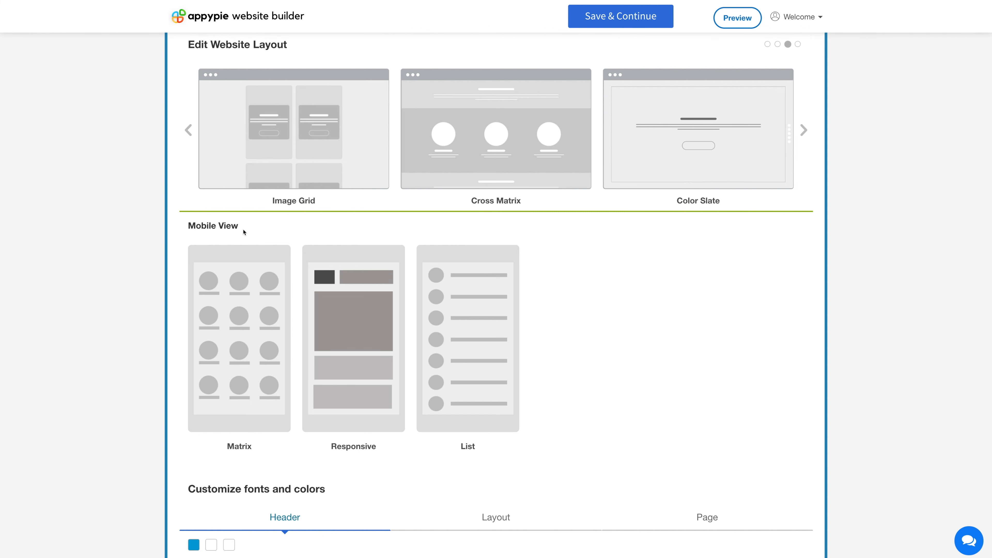
{"action": "mouse_move", "coordinate": [235, 314]}
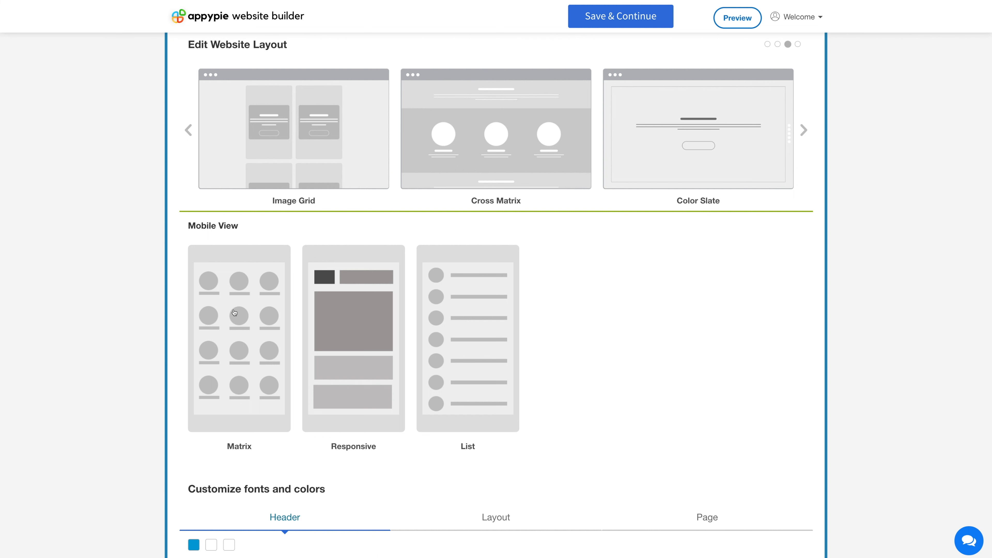
{"action": "mouse_move", "coordinate": [503, 363]}
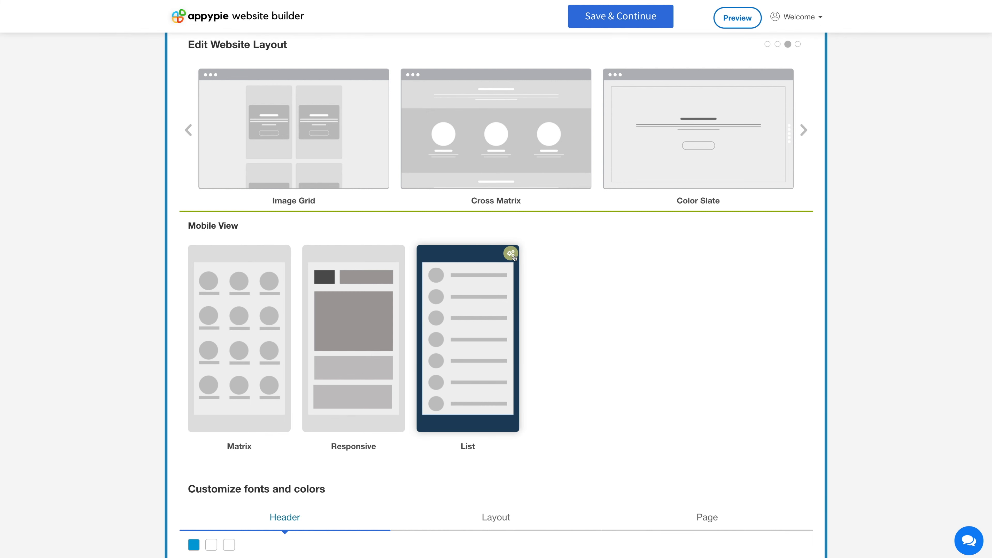
Try Hide Icons and Centered List on the List layout, leaving both switched off
{"action": "left_click", "coordinate": [511, 253]}
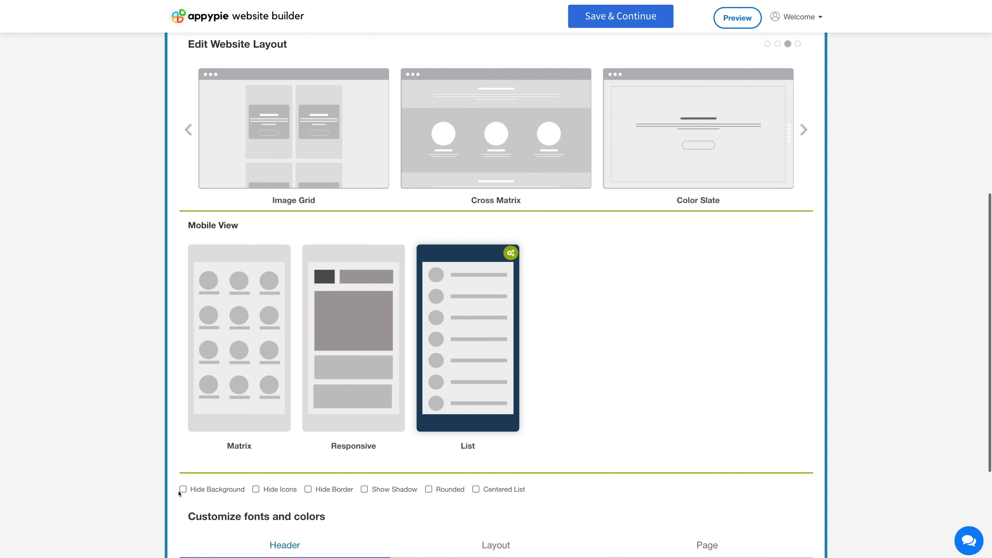
{"action": "mouse_move", "coordinate": [246, 491]}
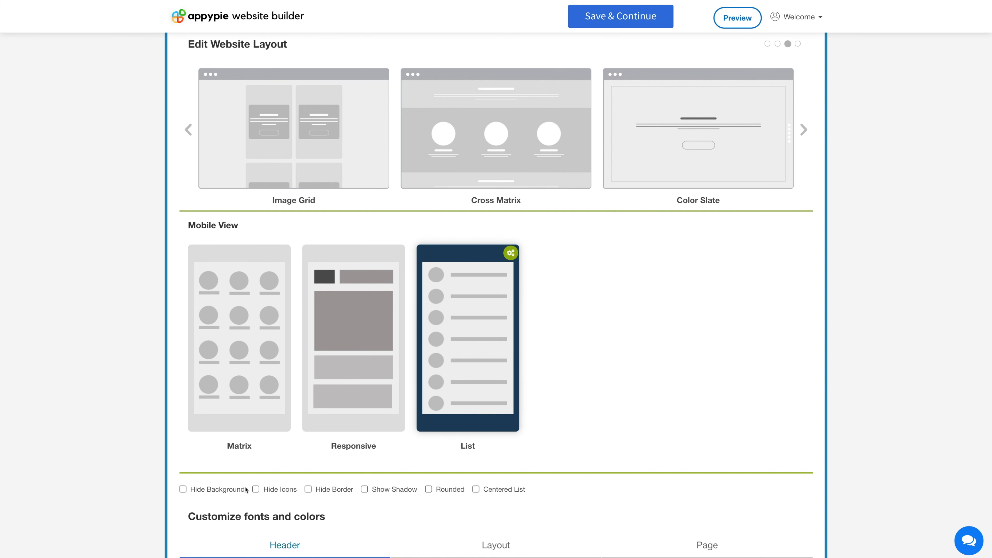
{"action": "left_click", "coordinate": [257, 490]}
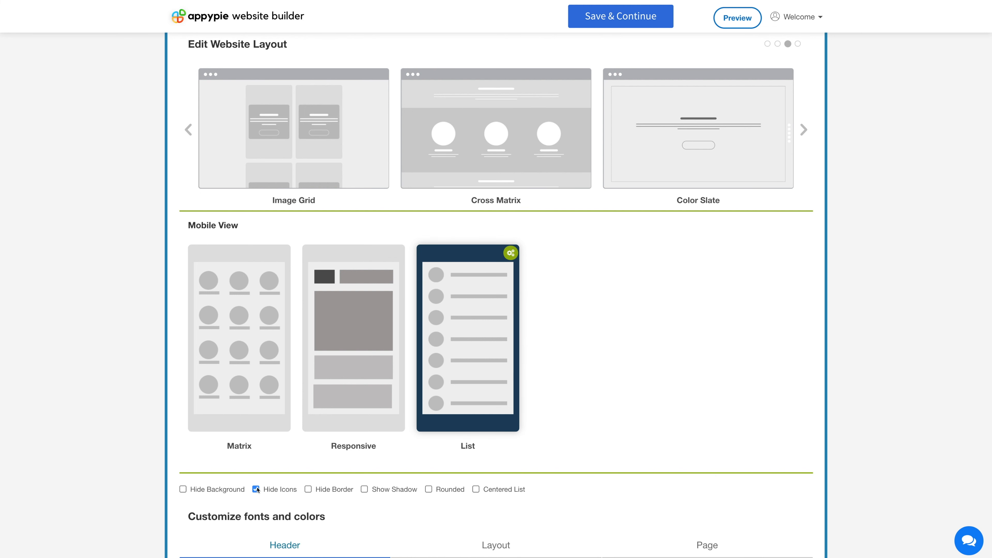
{"action": "left_click", "coordinate": [256, 489]}
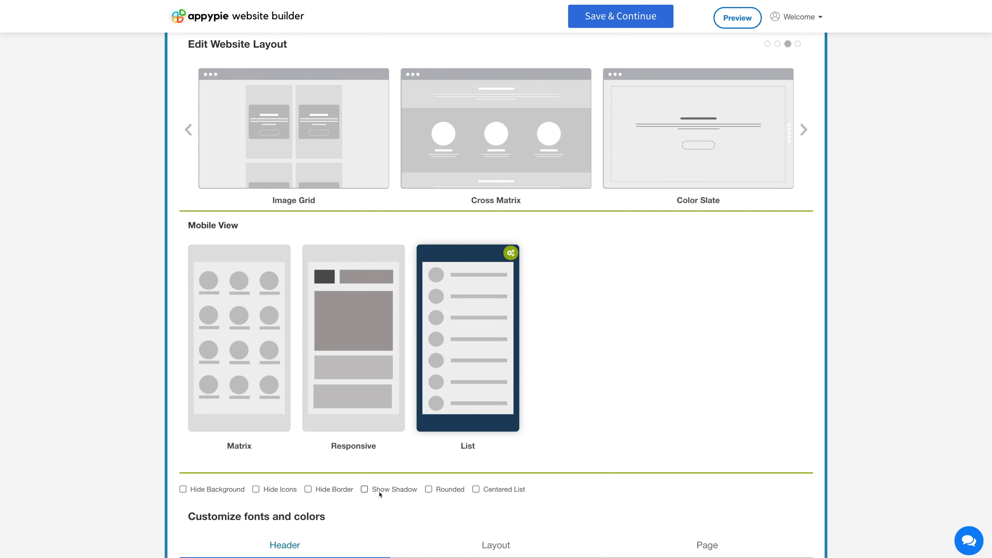
{"action": "mouse_move", "coordinate": [364, 490]}
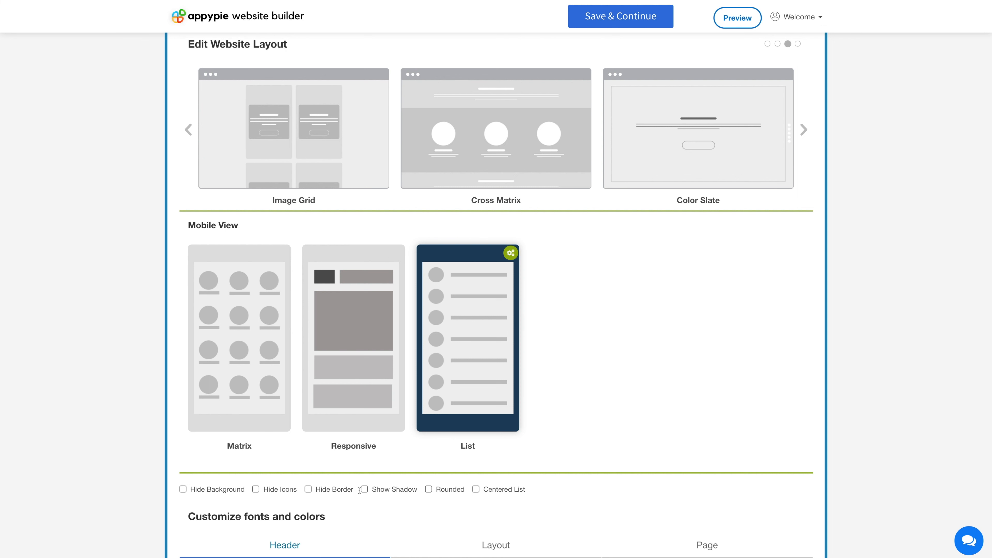
{"action": "mouse_move", "coordinate": [364, 489]}
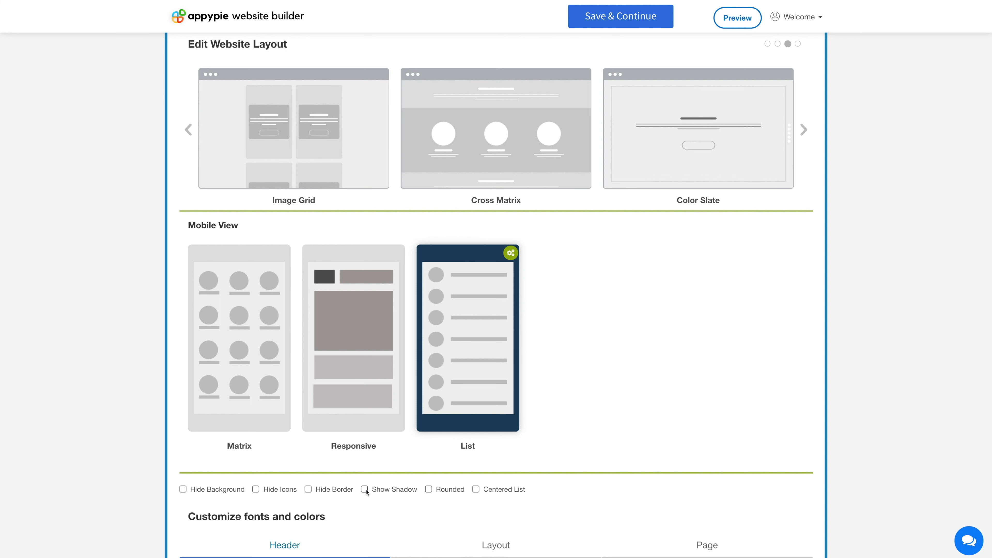
{"action": "mouse_move", "coordinate": [370, 492]}
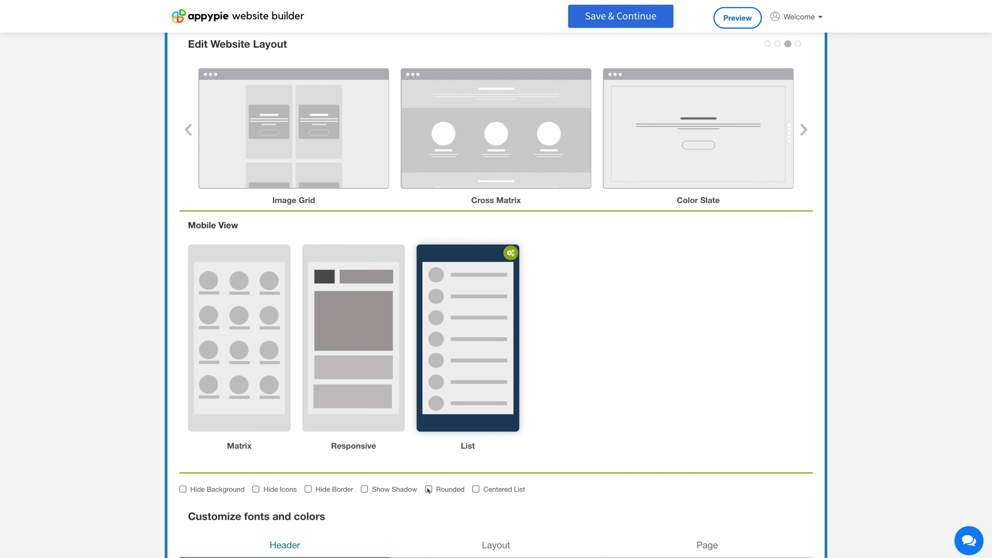
{"action": "left_click", "coordinate": [476, 490]}
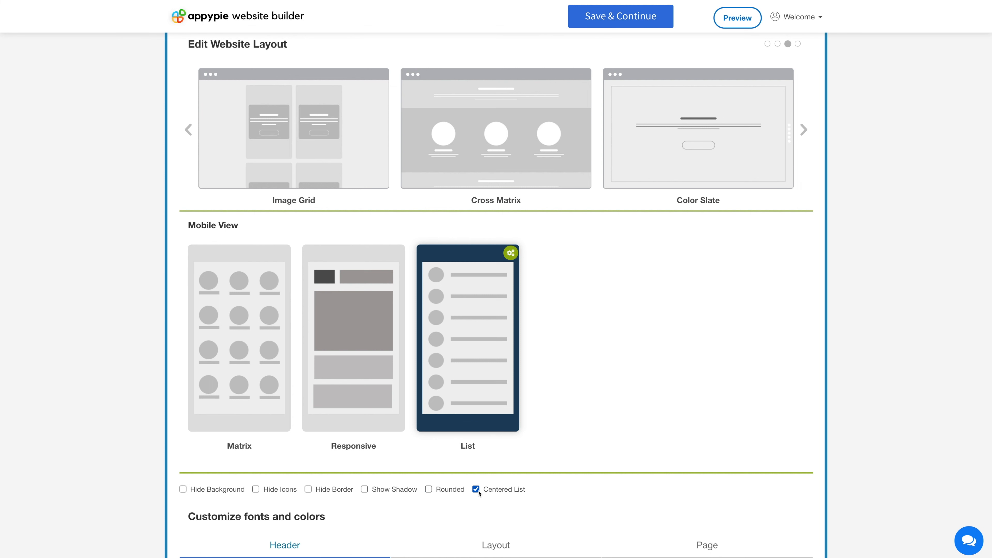
{"action": "left_click", "coordinate": [476, 490]}
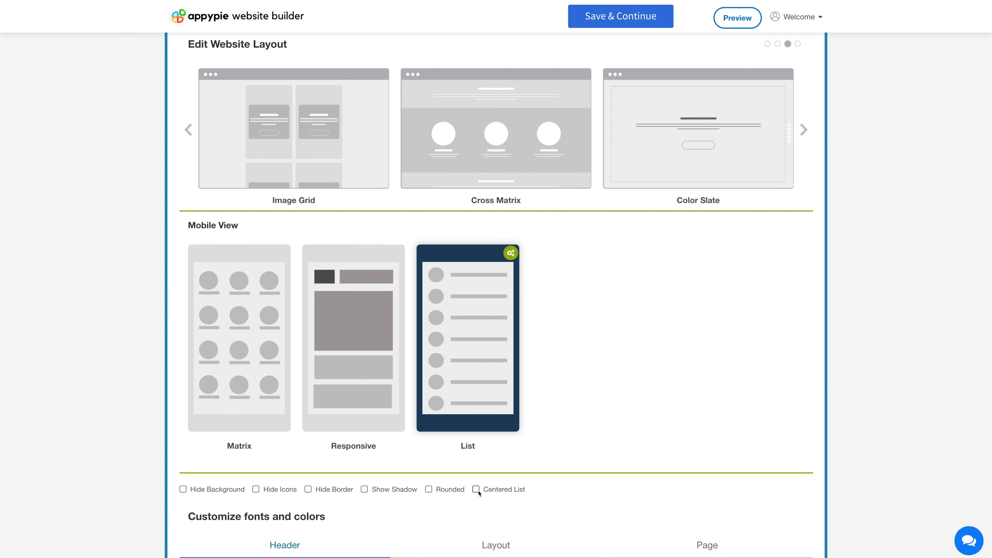
{"action": "scroll", "scroll_direction": "down", "scroll_amount": 3}
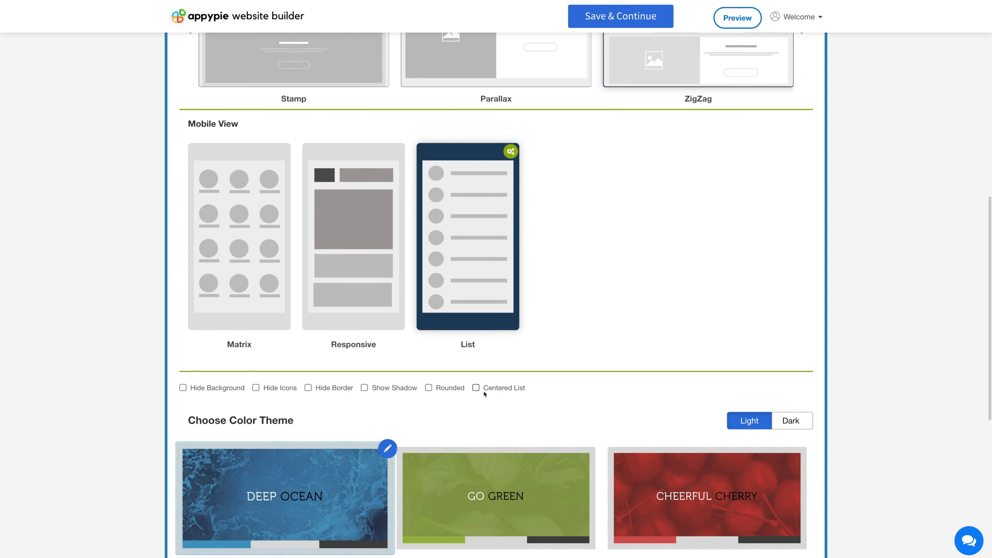
Preview dark themes, then switch to light and keep Deep Ocean selected
{"action": "scroll", "scroll_direction": "down", "scroll_amount": 3}
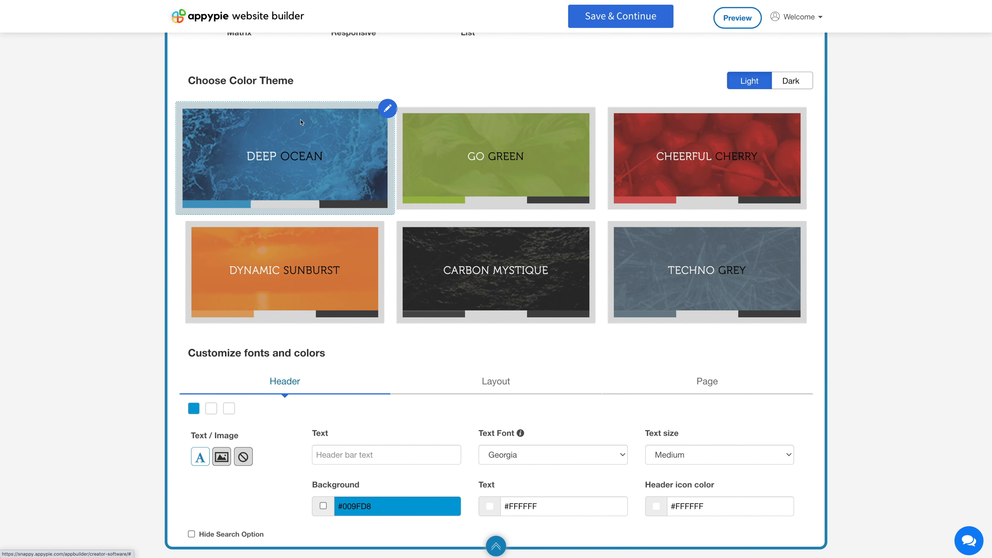
{"action": "mouse_move", "coordinate": [318, 89]}
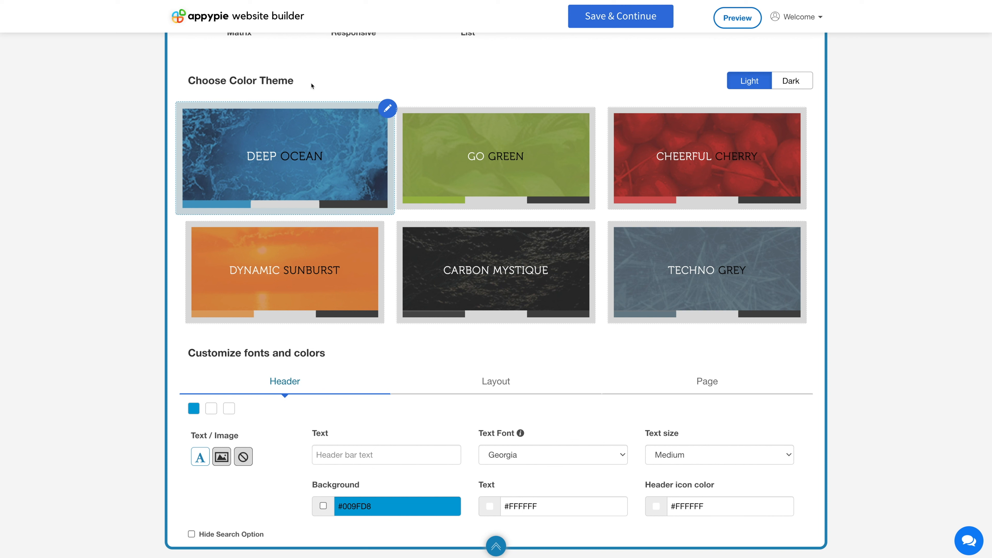
{"action": "mouse_move", "coordinate": [745, 87]}
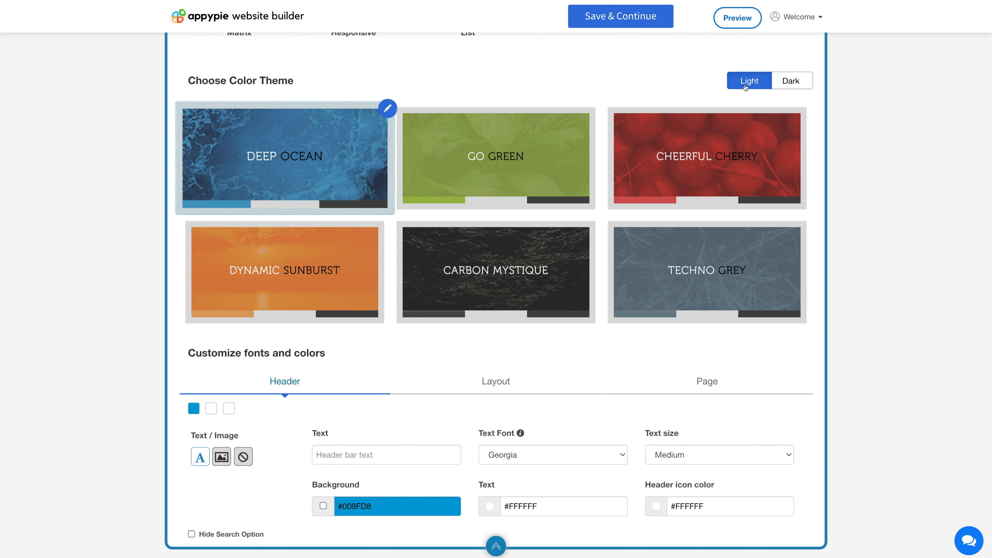
{"action": "left_click", "coordinate": [790, 80]}
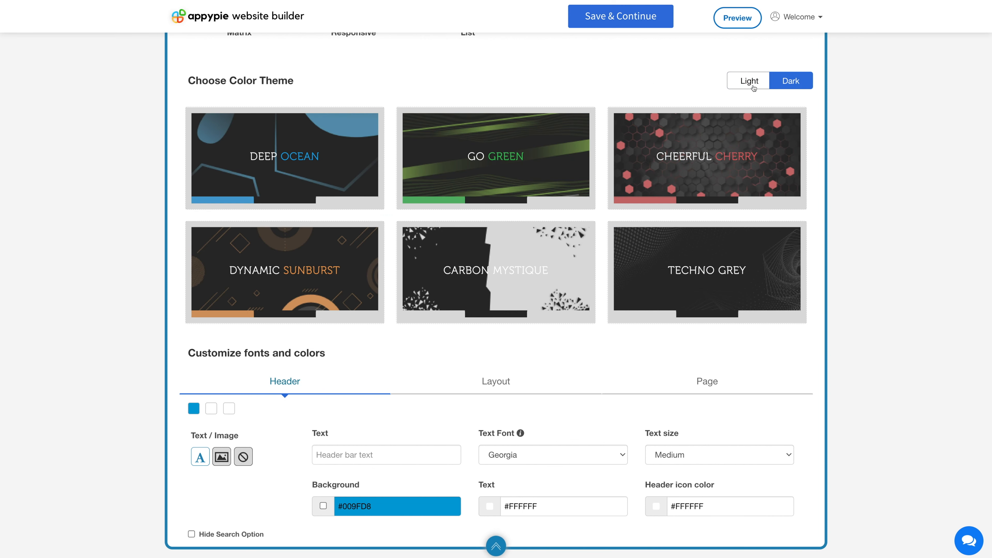
{"action": "left_click", "coordinate": [748, 81]}
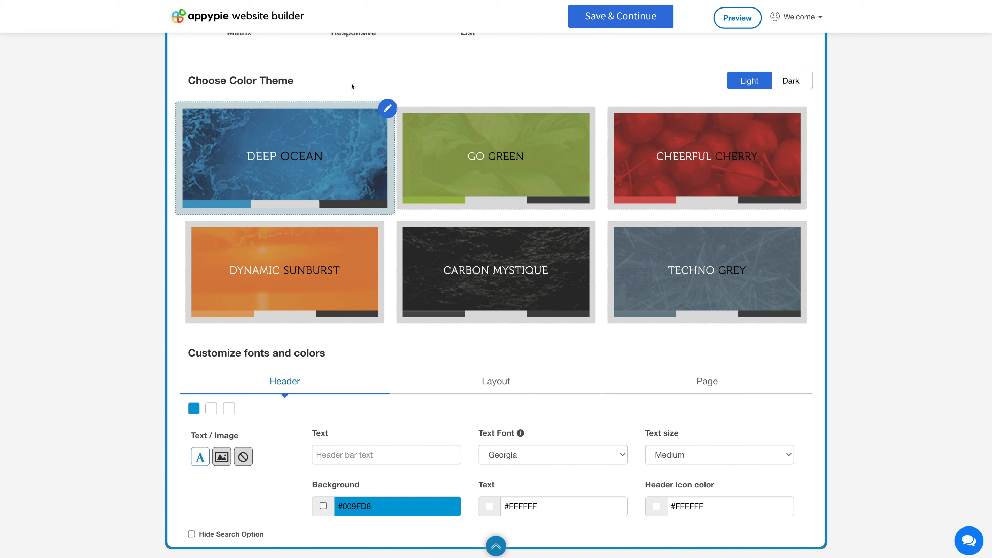
{"action": "mouse_move", "coordinate": [305, 153]}
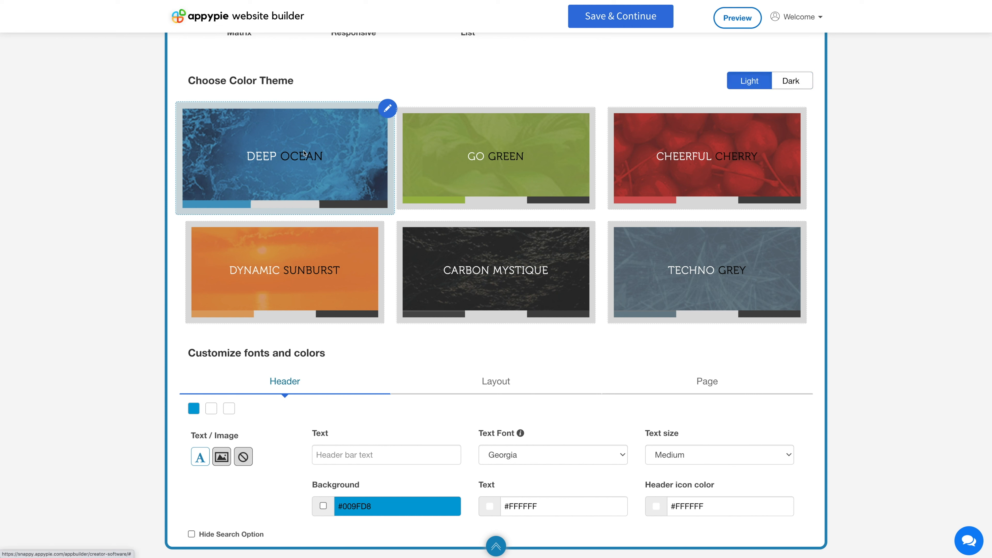
{"action": "mouse_move", "coordinate": [245, 264]}
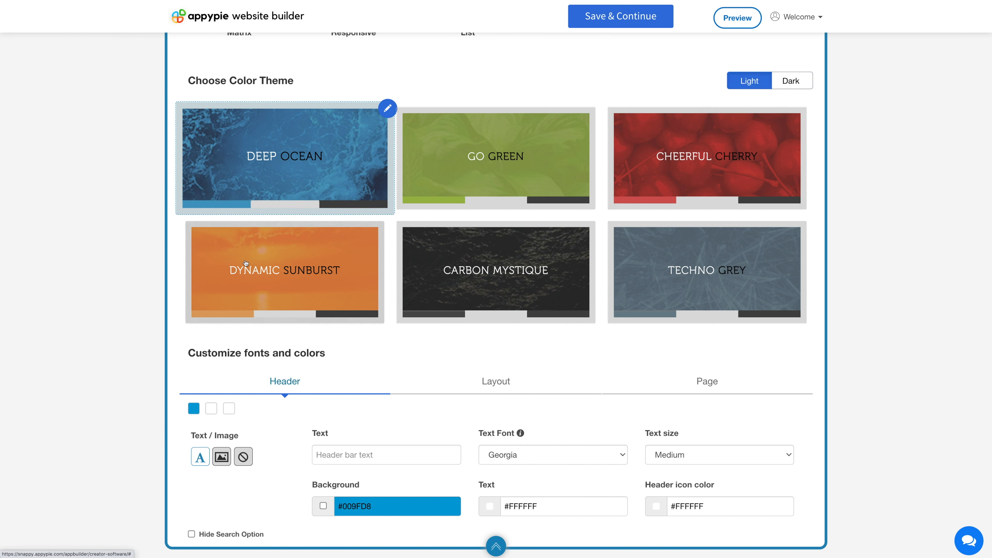
{"action": "mouse_move", "coordinate": [145, 211]}
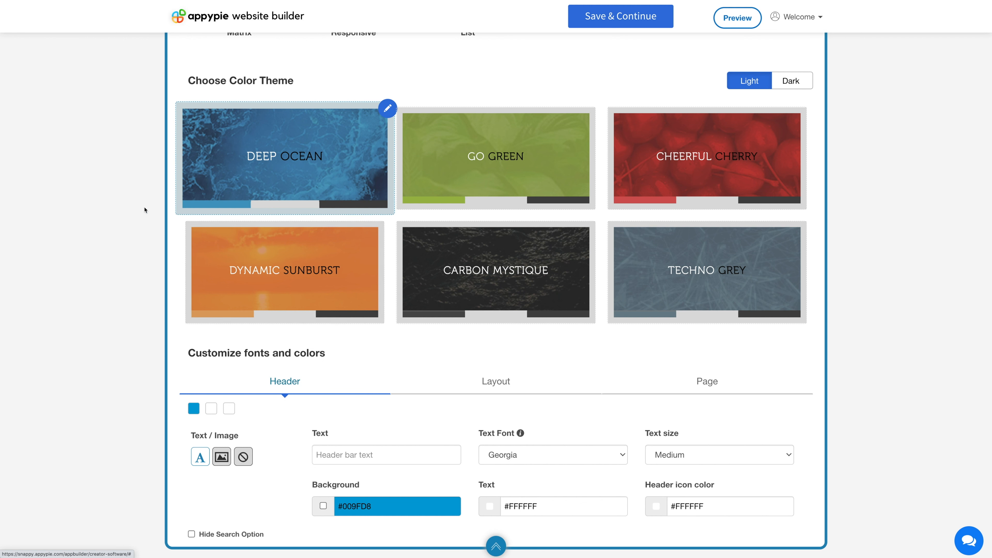
{"action": "mouse_move", "coordinate": [242, 168]}
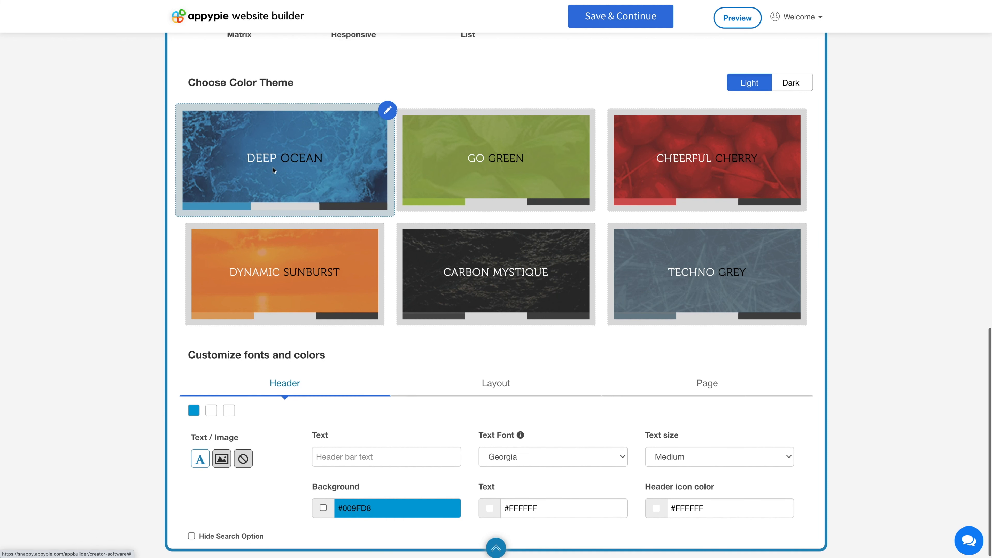
{"action": "scroll", "scroll_direction": "up", "scroll_amount": 3}
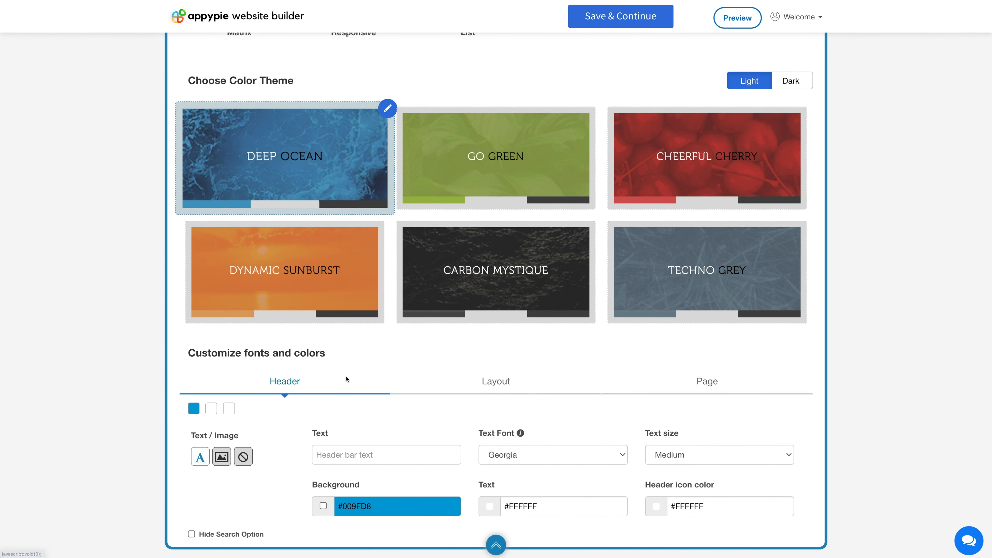
{"action": "mouse_move", "coordinate": [336, 370]}
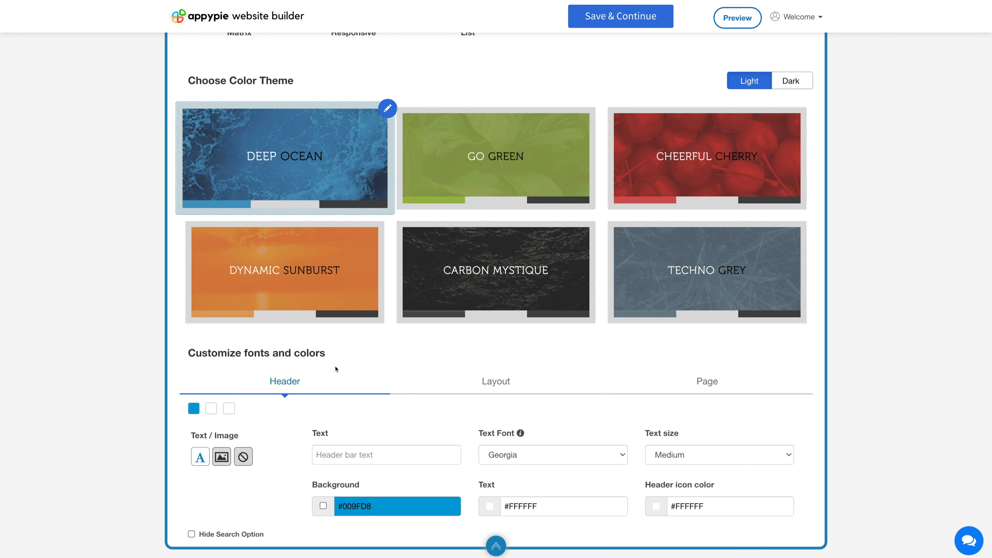
{"action": "mouse_move", "coordinate": [248, 411]}
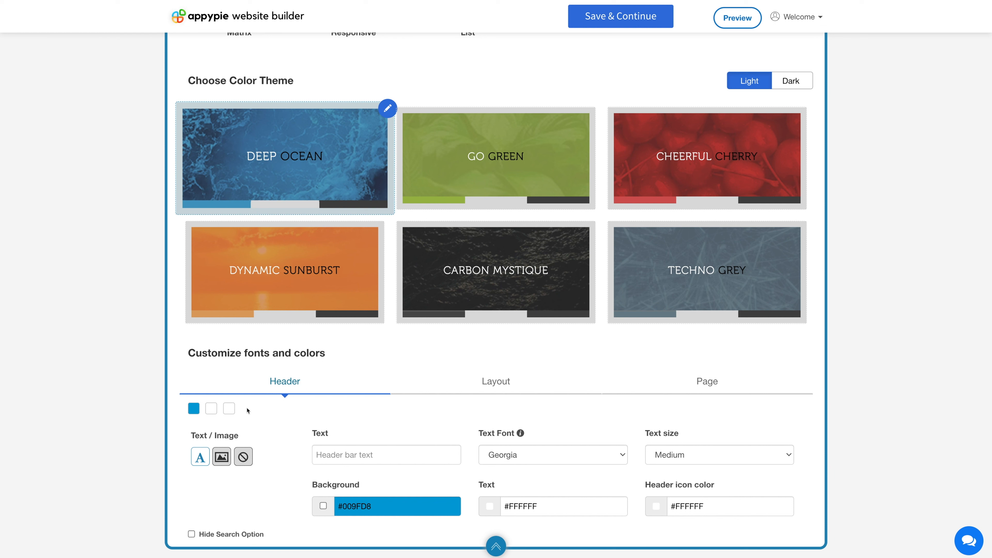
{"action": "mouse_move", "coordinate": [187, 440]}
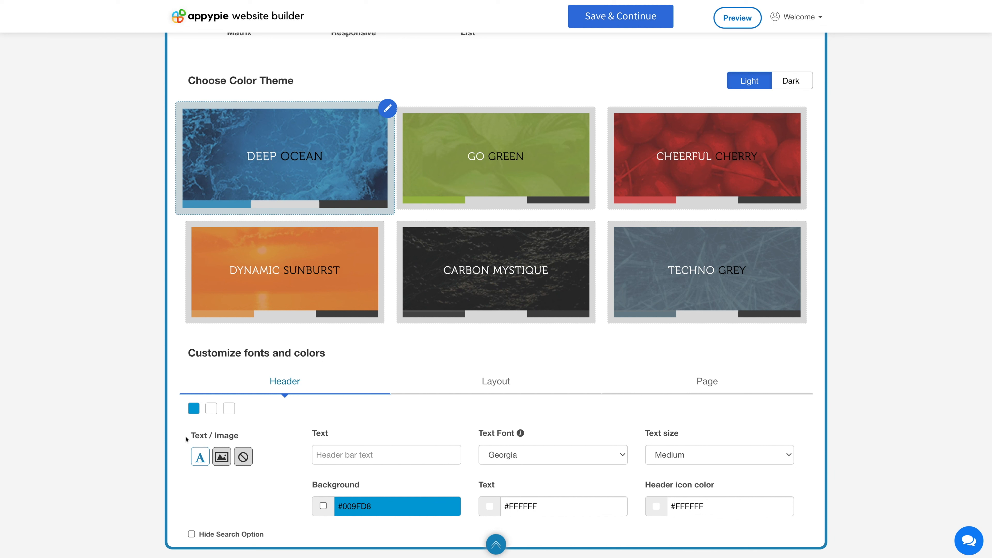
{"action": "mouse_move", "coordinate": [240, 439]}
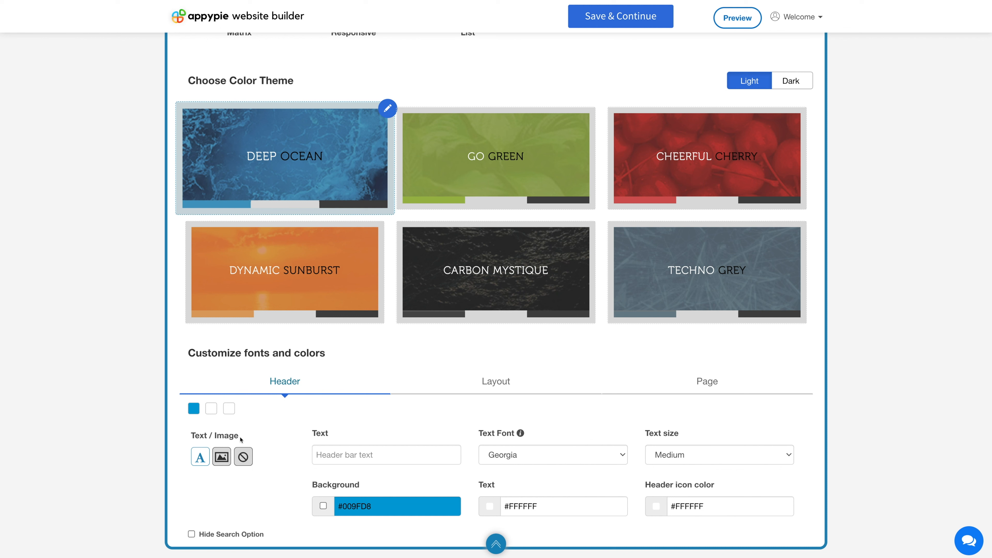
{"action": "mouse_move", "coordinate": [289, 489]}
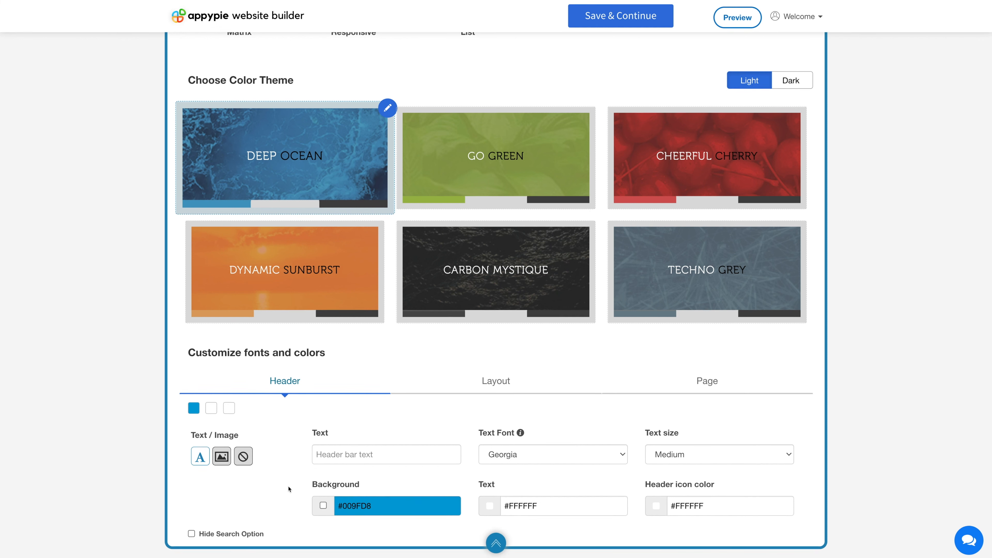
Try the image header, then set the navigation header bar to none
{"action": "left_click", "coordinate": [221, 457]}
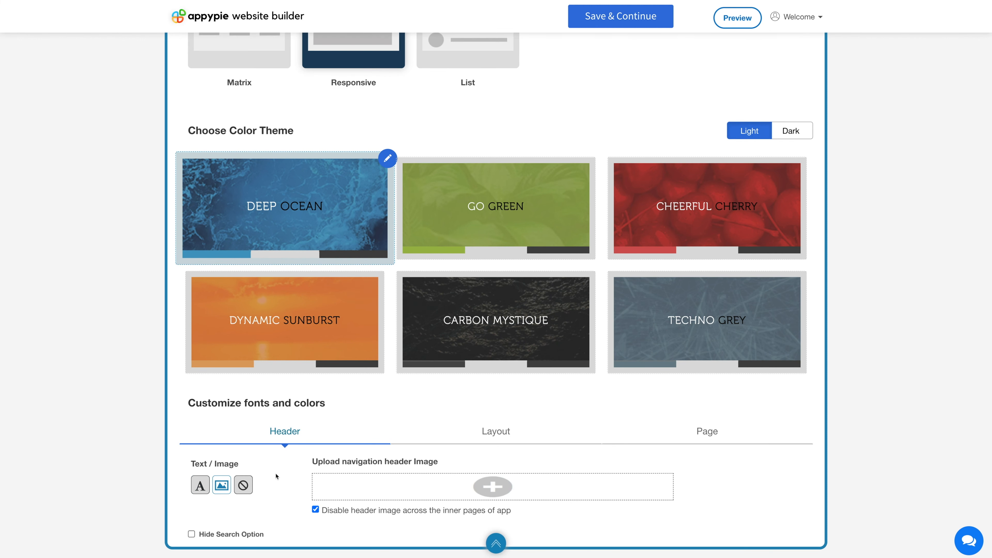
{"action": "mouse_move", "coordinate": [433, 466]}
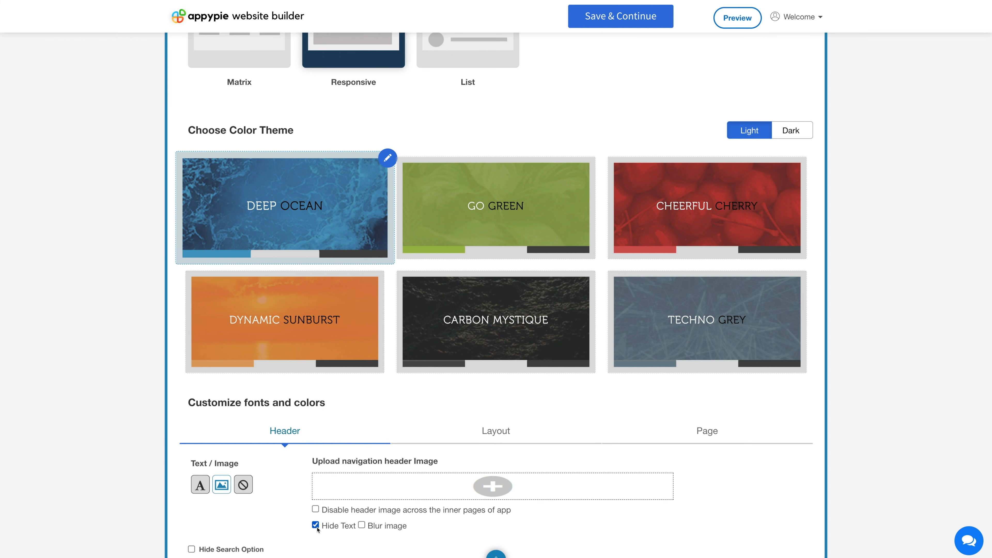
{"action": "left_click", "coordinate": [243, 484]}
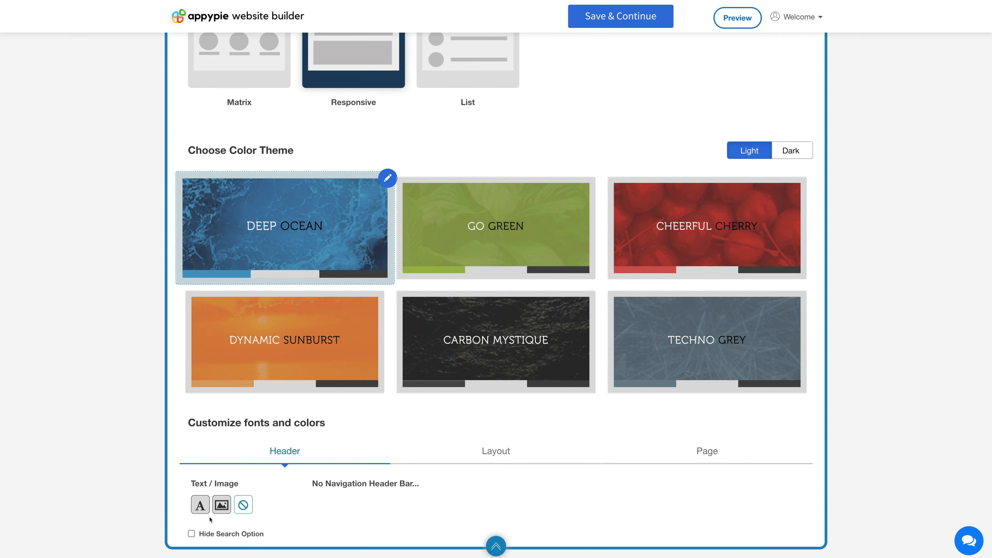
Restore the text header showing Georgia font on the #009FD8 blue background
{"action": "left_click", "coordinate": [200, 505]}
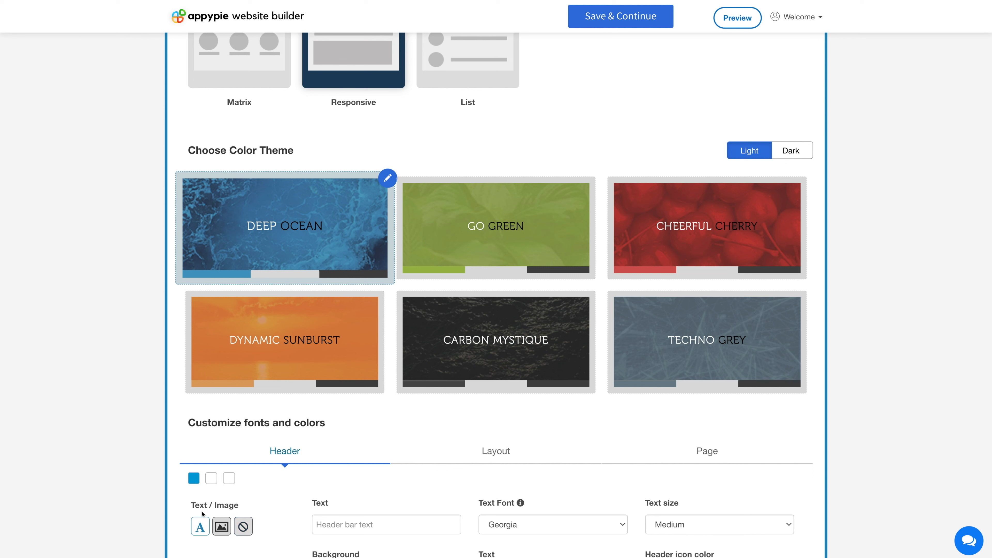
{"action": "scroll", "scroll_direction": "down", "scroll_amount": 3}
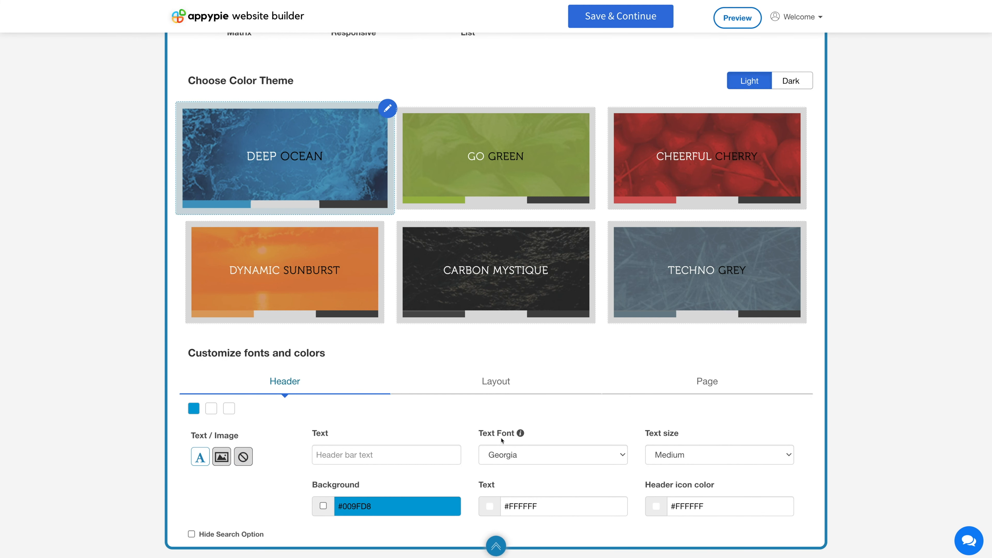
{"action": "mouse_move", "coordinate": [665, 441]}
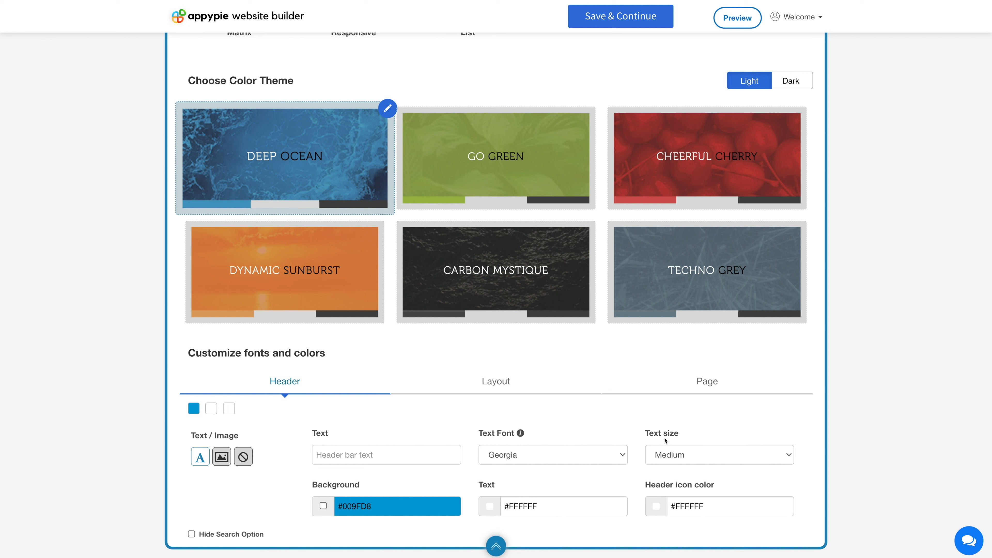
{"action": "mouse_move", "coordinate": [589, 419]}
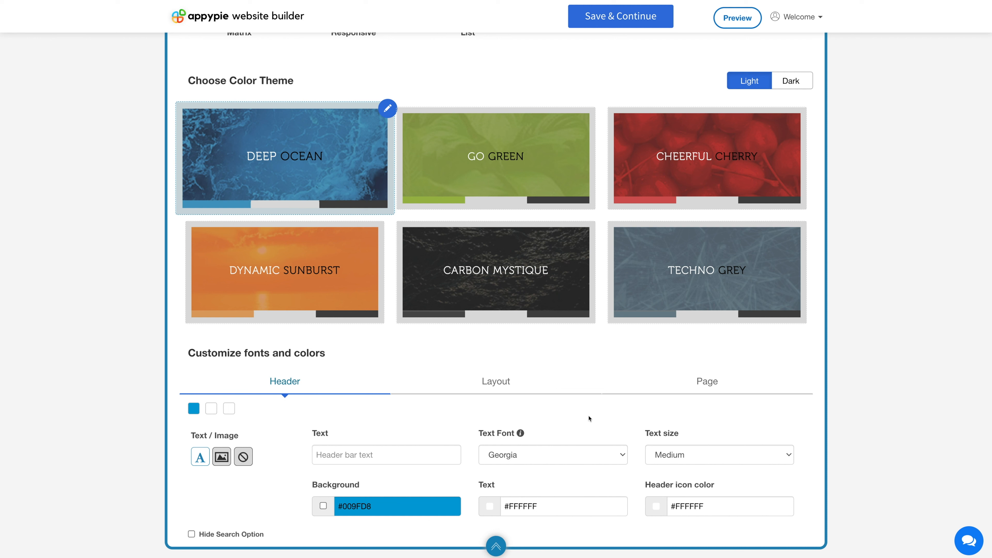
{"action": "mouse_move", "coordinate": [524, 495]}
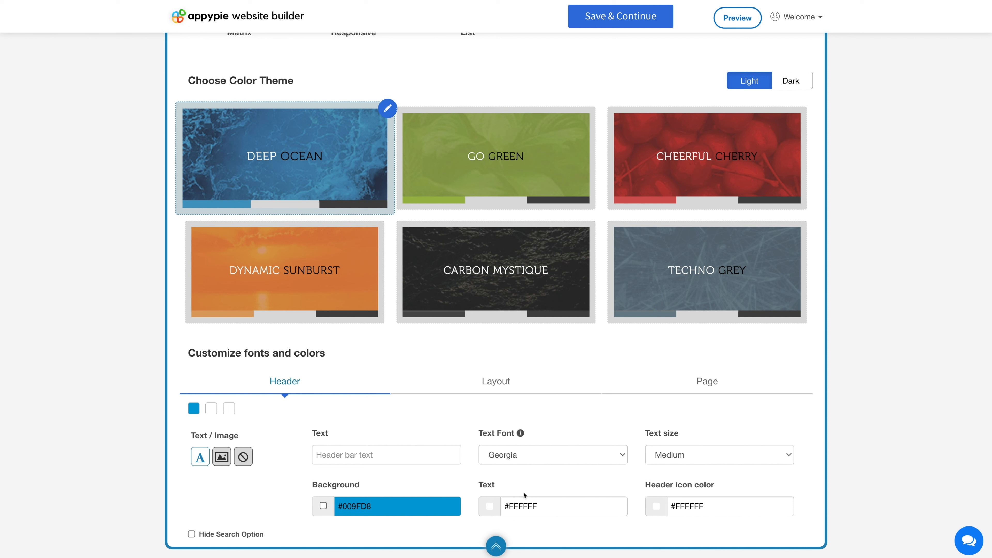
{"action": "mouse_move", "coordinate": [726, 491]}
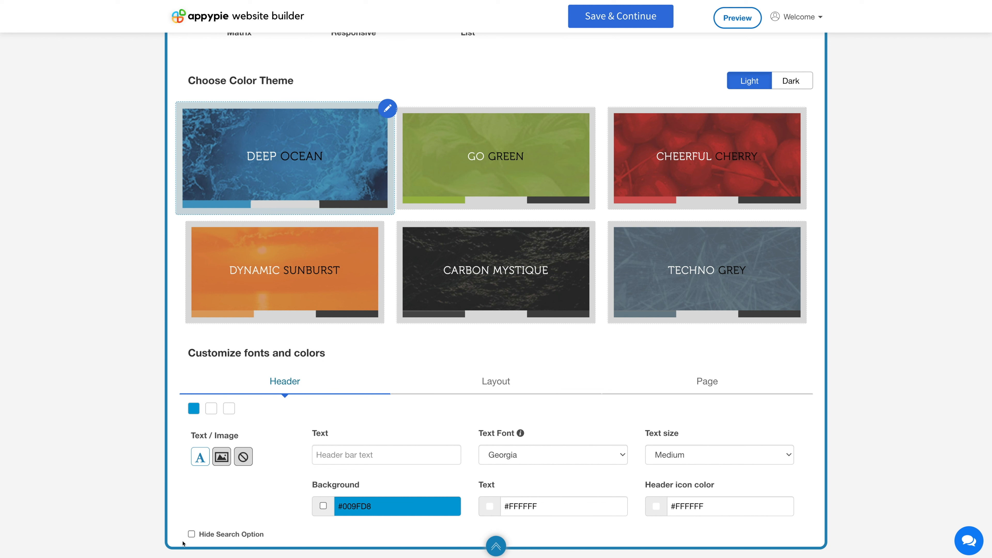
{"action": "mouse_move", "coordinate": [315, 540]}
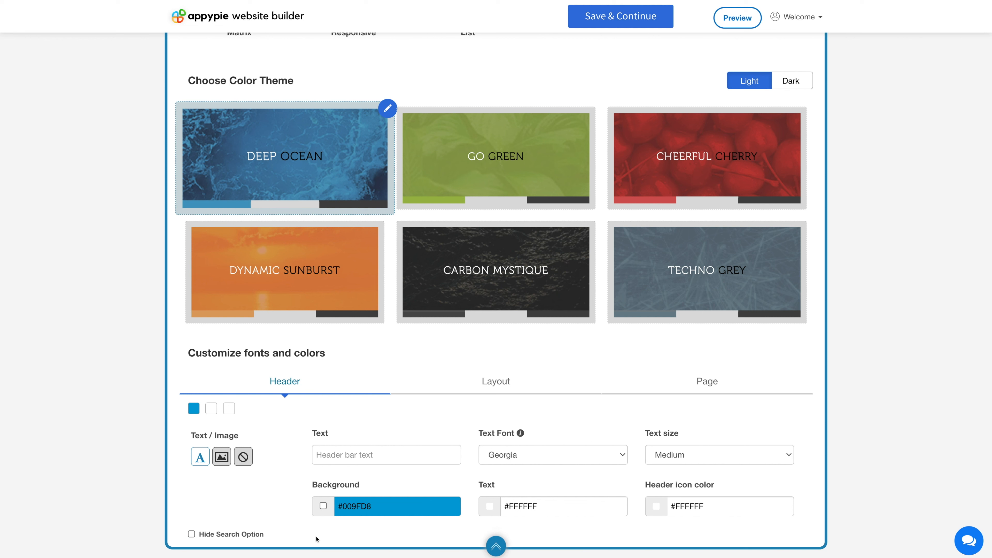
{"action": "mouse_move", "coordinate": [317, 437]}
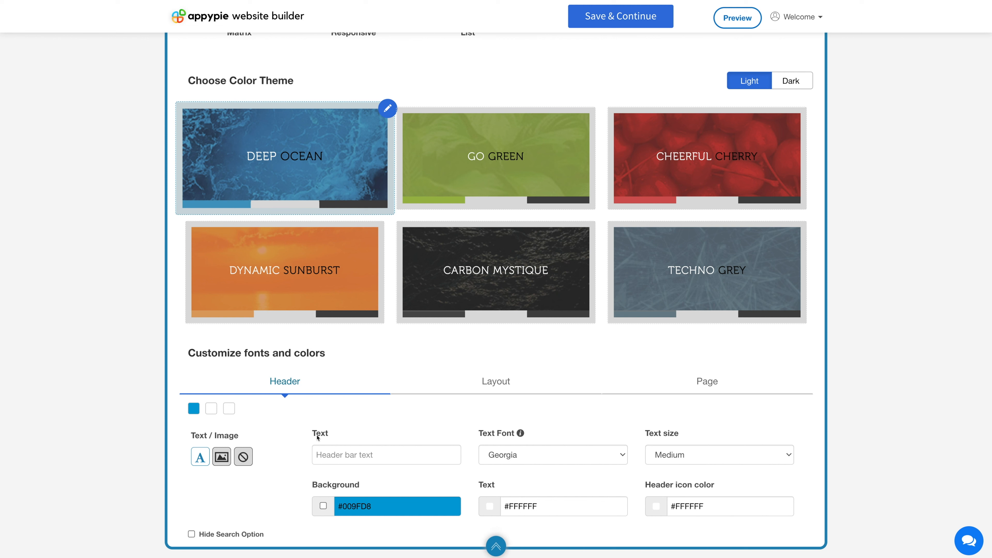
{"action": "mouse_move", "coordinate": [451, 414]}
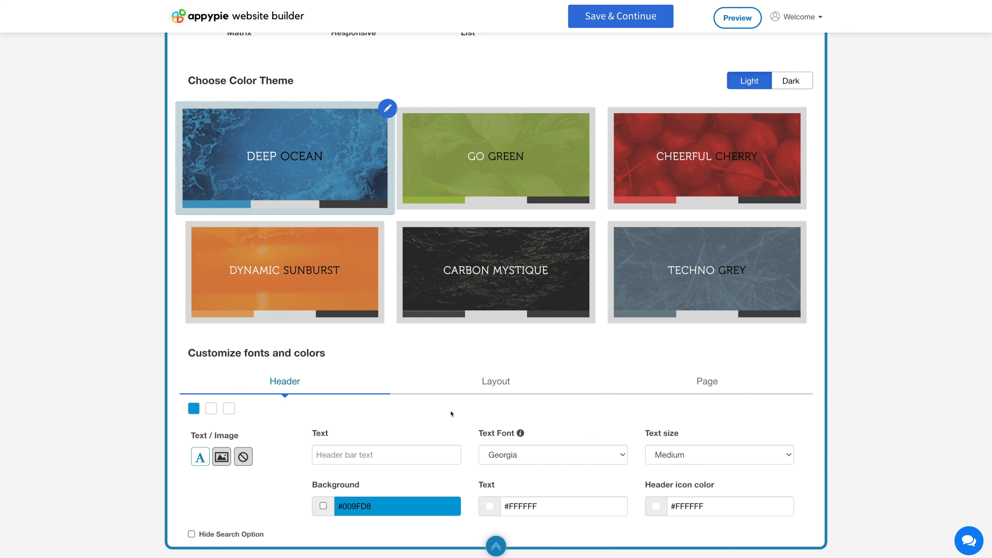
{"action": "mouse_move", "coordinate": [496, 381]}
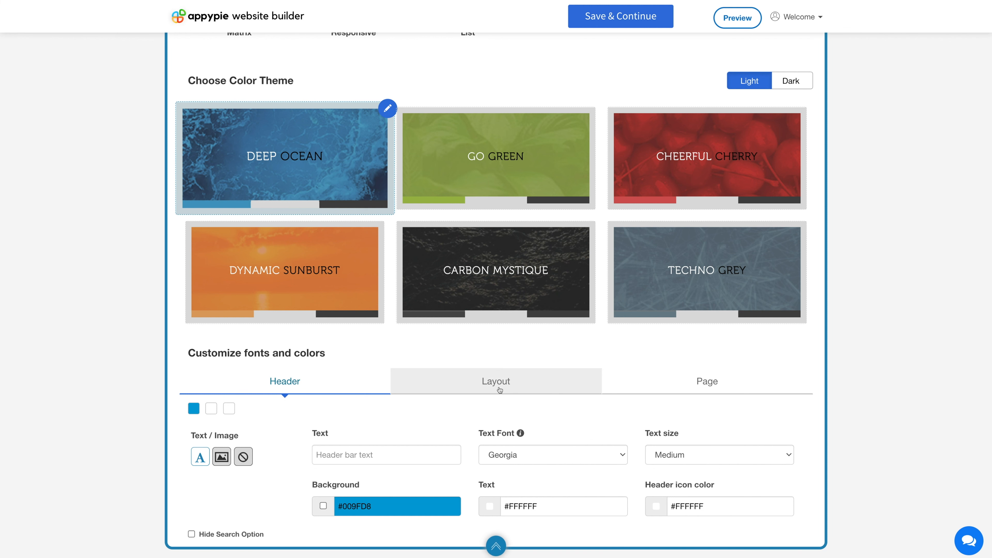
Give the layout the green website overlay with home images set to Scale to fit
{"action": "left_click", "coordinate": [495, 381]}
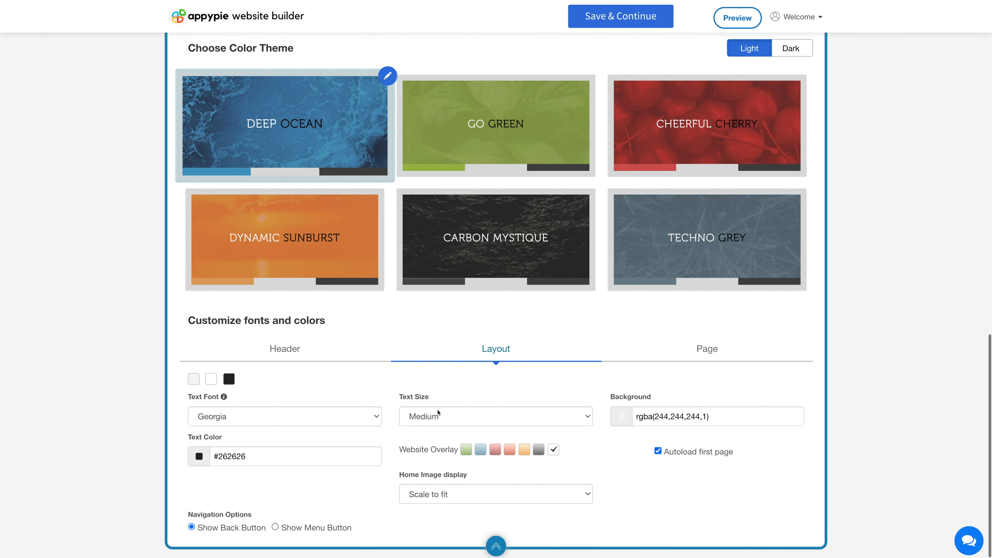
{"action": "mouse_move", "coordinate": [217, 407]}
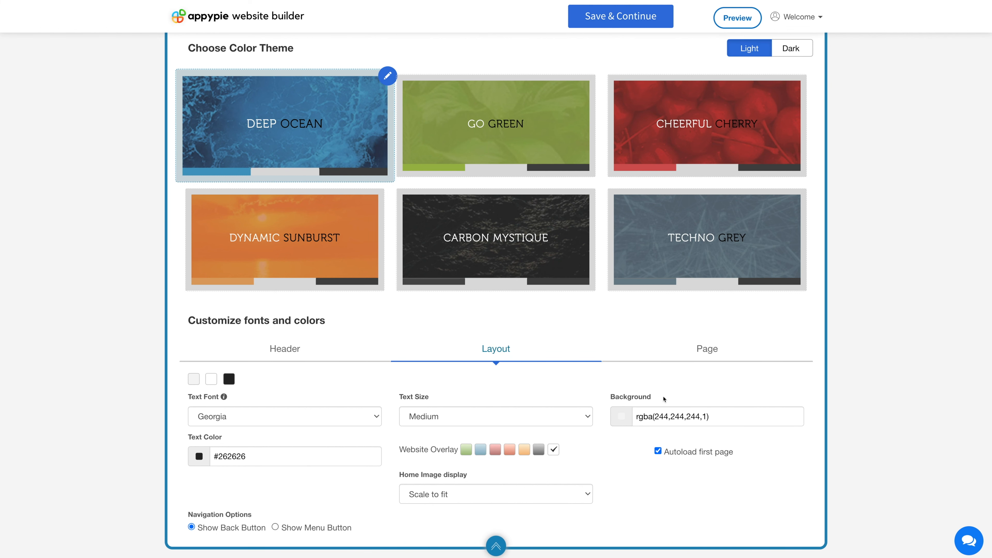
{"action": "mouse_move", "coordinate": [229, 442]}
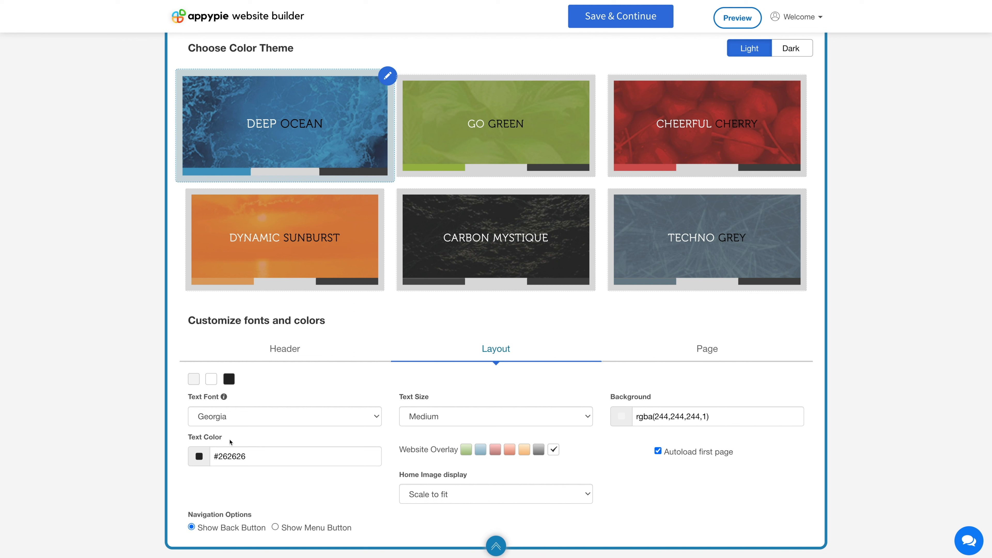
{"action": "mouse_move", "coordinate": [450, 465]}
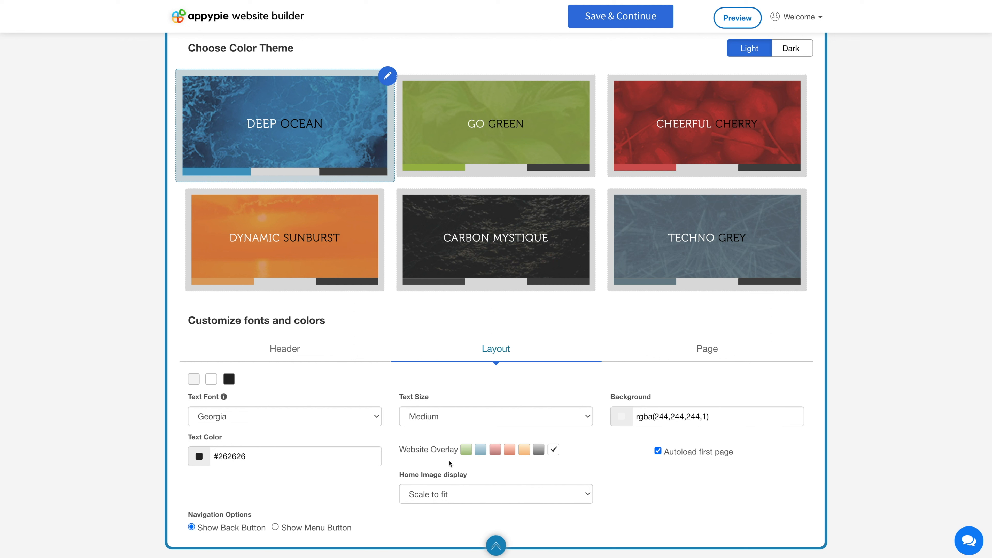
{"action": "left_click", "coordinate": [465, 449]}
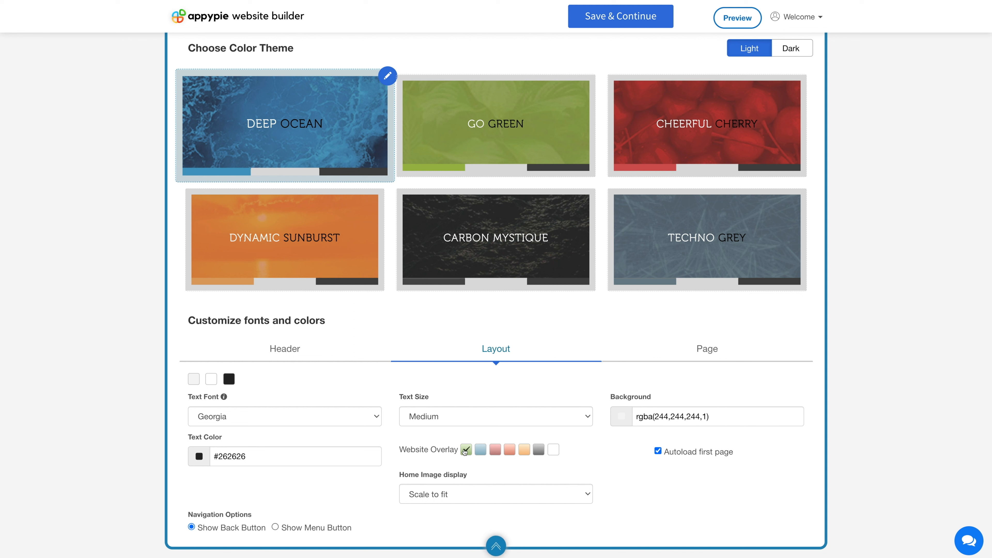
{"action": "mouse_move", "coordinate": [513, 477]}
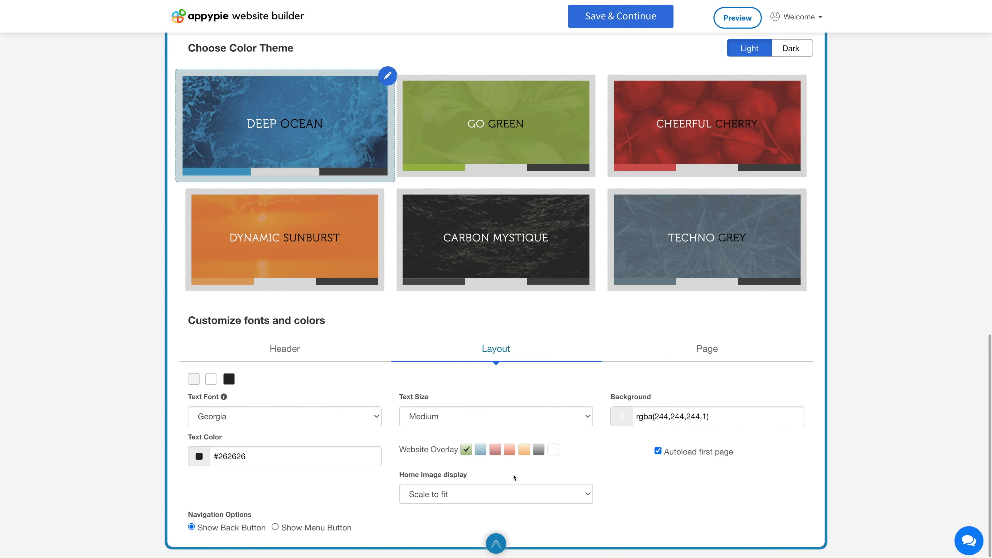
{"action": "left_click", "coordinate": [495, 494]}
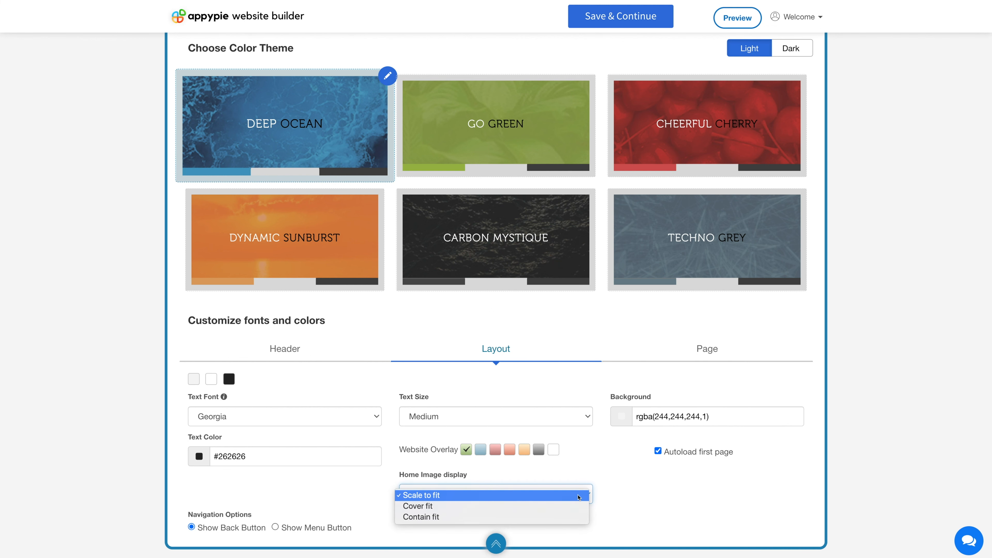
{"action": "left_click", "coordinate": [430, 496]}
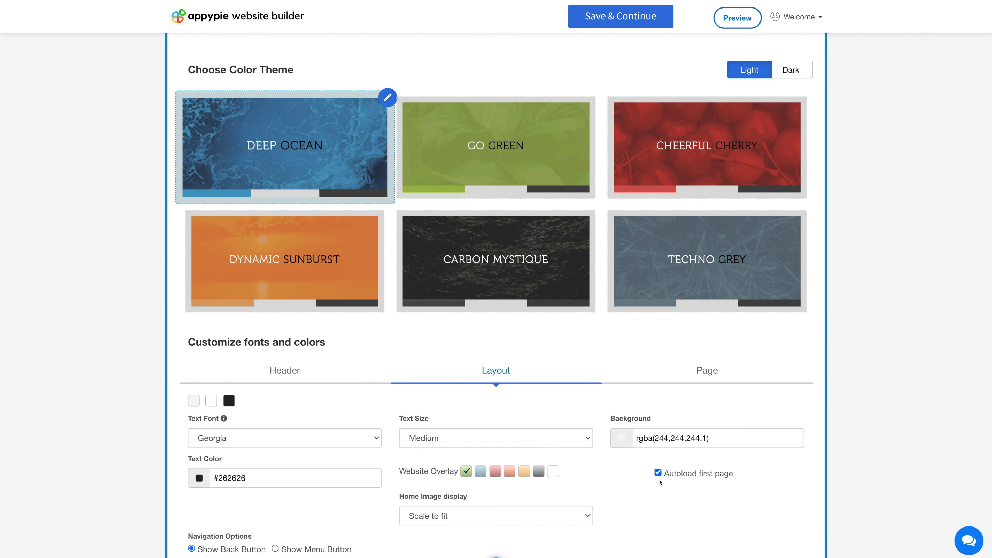
Try menu-button navigation, then keep Show Back Button selected
{"action": "scroll", "scroll_direction": "up", "scroll_amount": 3}
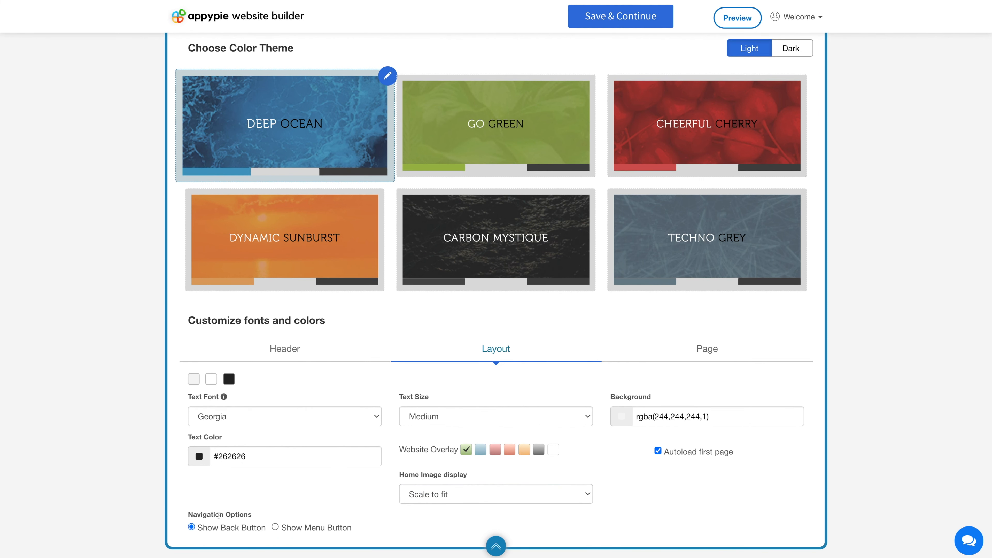
{"action": "mouse_move", "coordinate": [198, 543]}
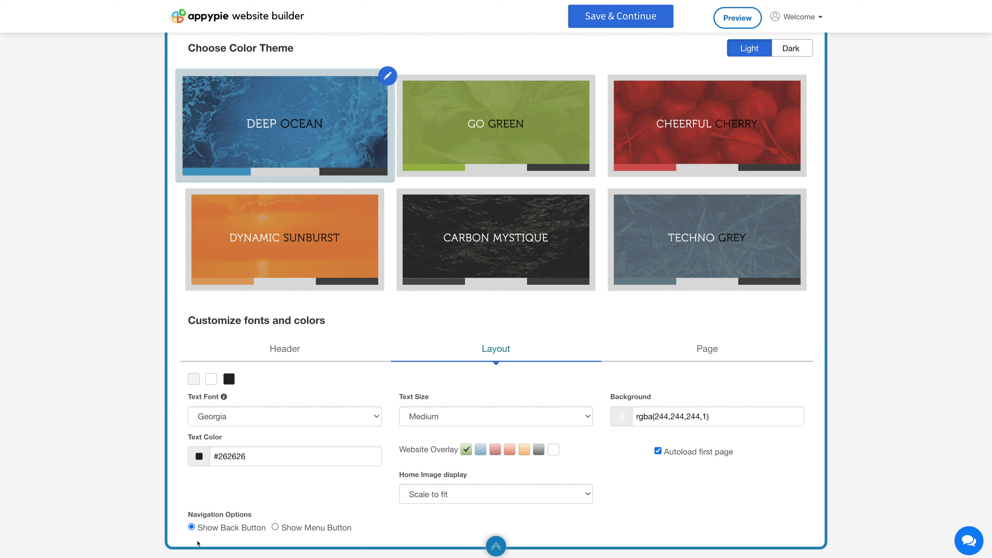
{"action": "mouse_move", "coordinate": [348, 536]}
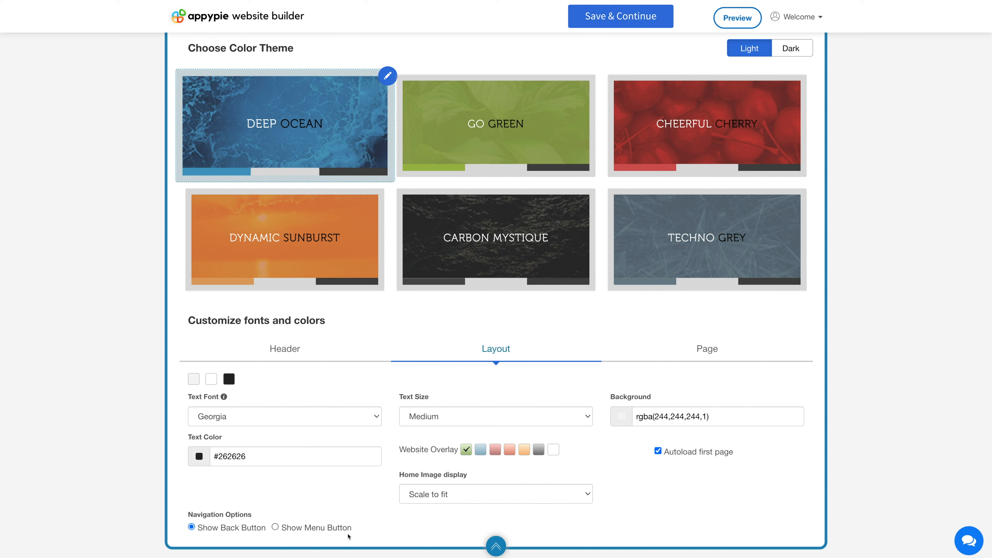
{"action": "left_click", "coordinate": [275, 528]}
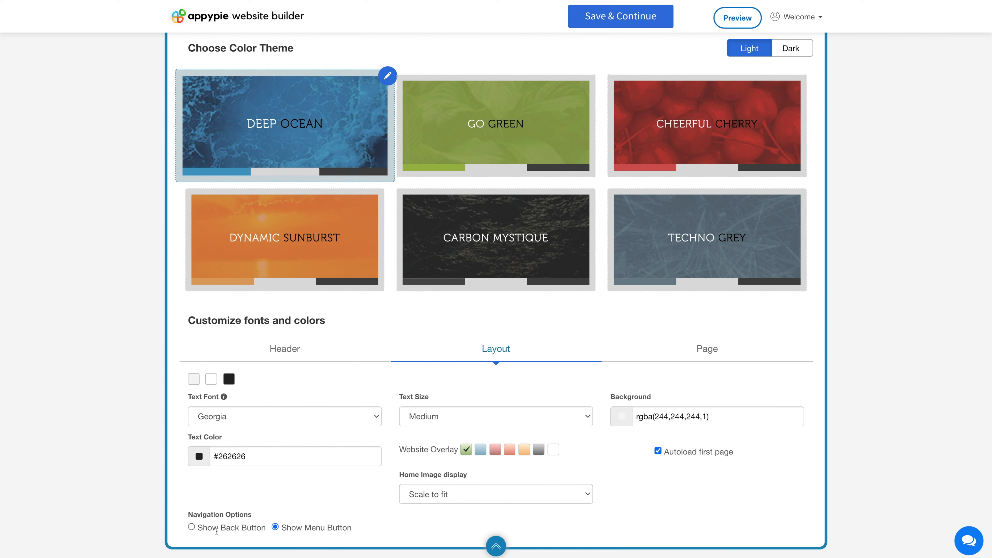
{"action": "left_click", "coordinate": [191, 527]}
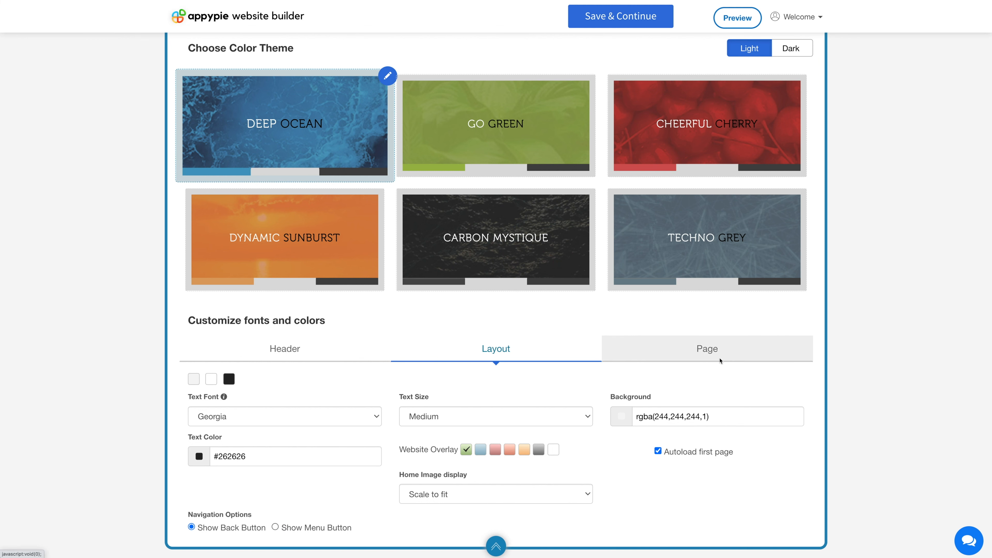
Review page settings, toggling Hide banner across website and leaving the banner showing
{"action": "left_click", "coordinate": [707, 348]}
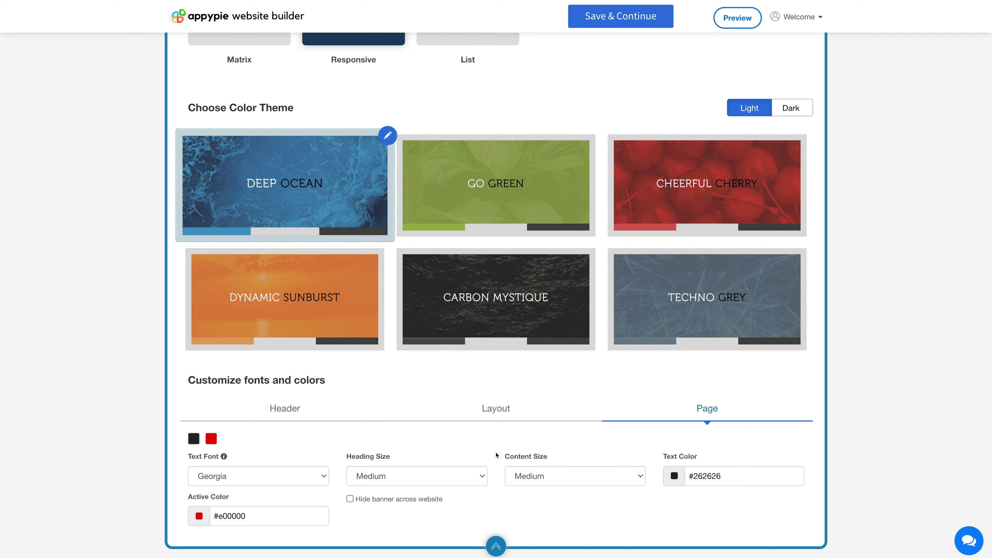
{"action": "mouse_move", "coordinate": [559, 463]}
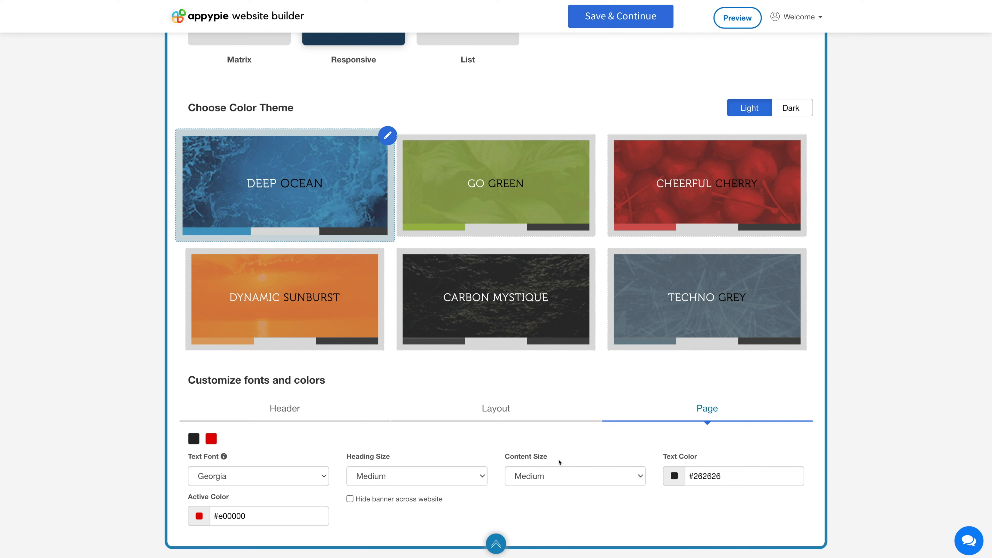
{"action": "mouse_move", "coordinate": [652, 479]}
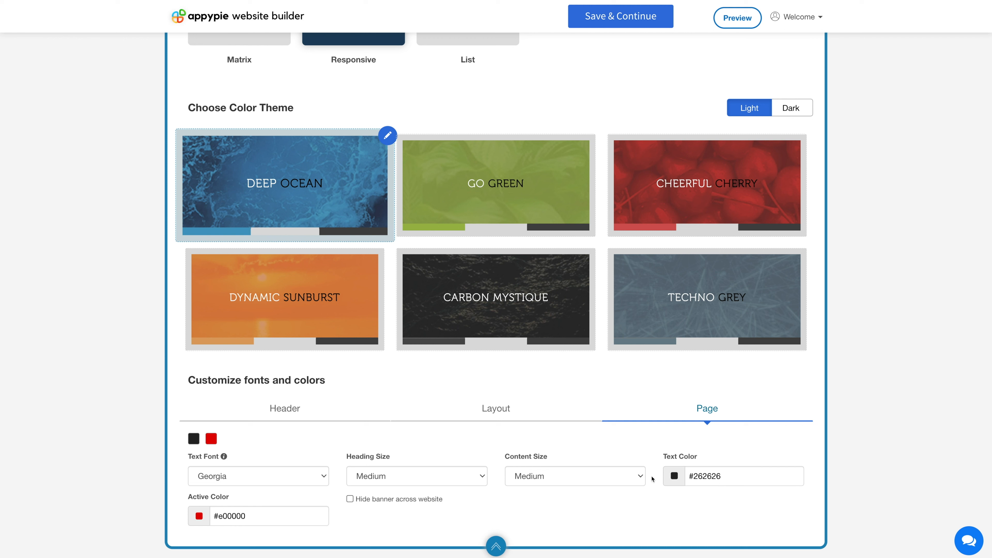
{"action": "mouse_move", "coordinate": [239, 502]}
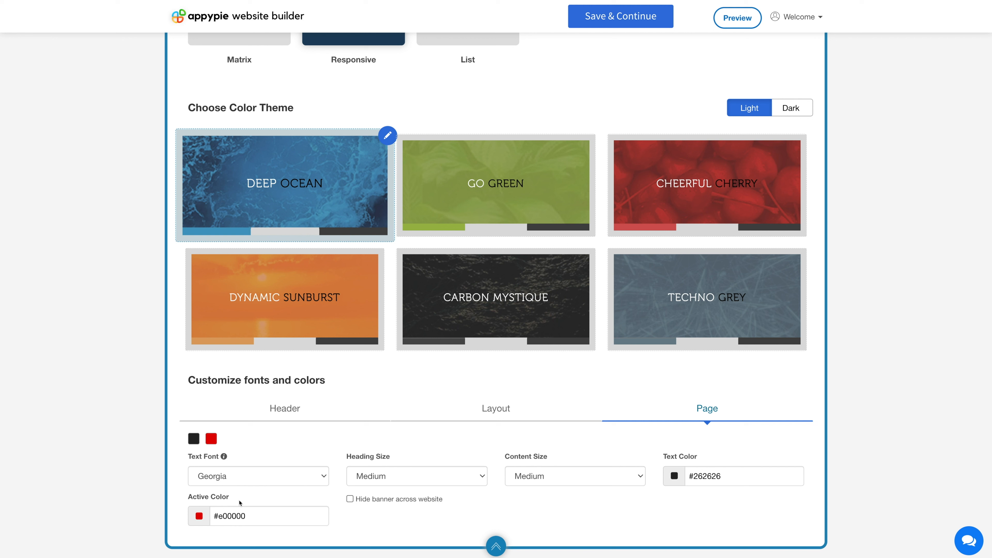
{"action": "mouse_move", "coordinate": [353, 504]}
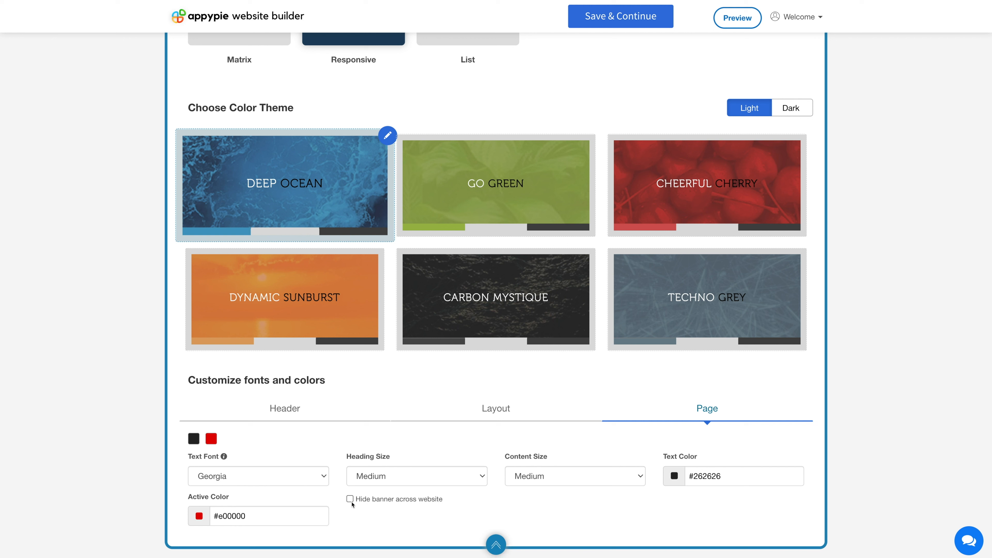
{"action": "left_click", "coordinate": [350, 499]}
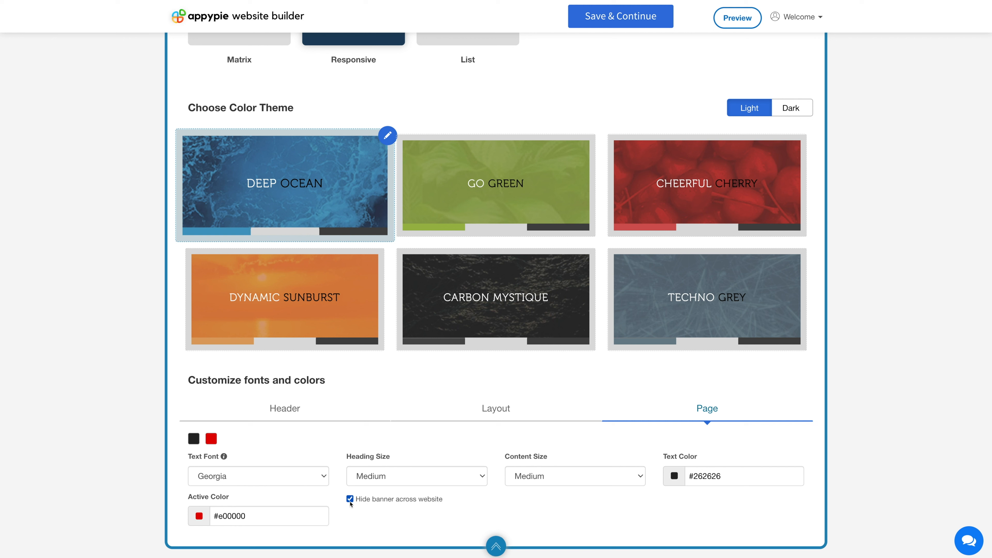
{"action": "left_click", "coordinate": [349, 499]}
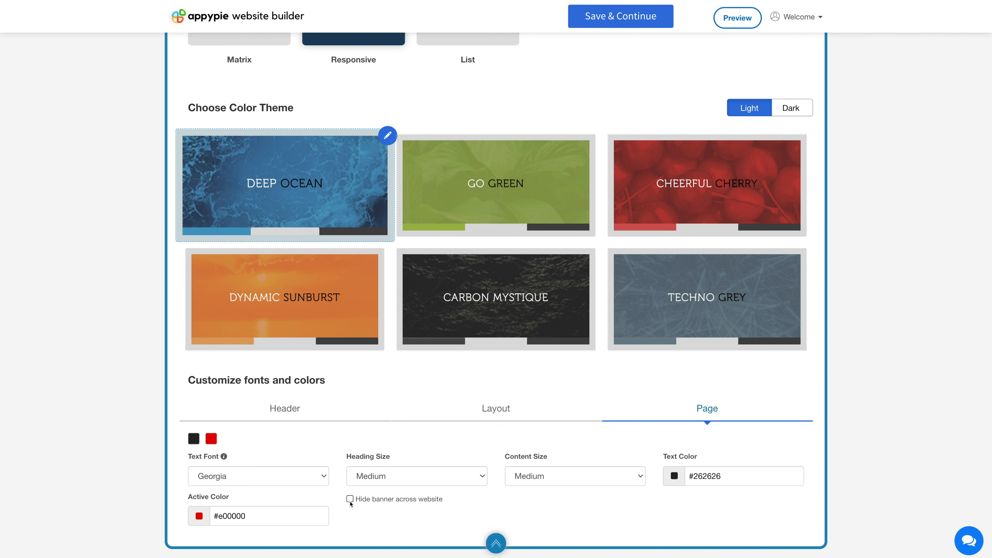
{"action": "scroll", "scroll_direction": "up", "scroll_amount": 3}
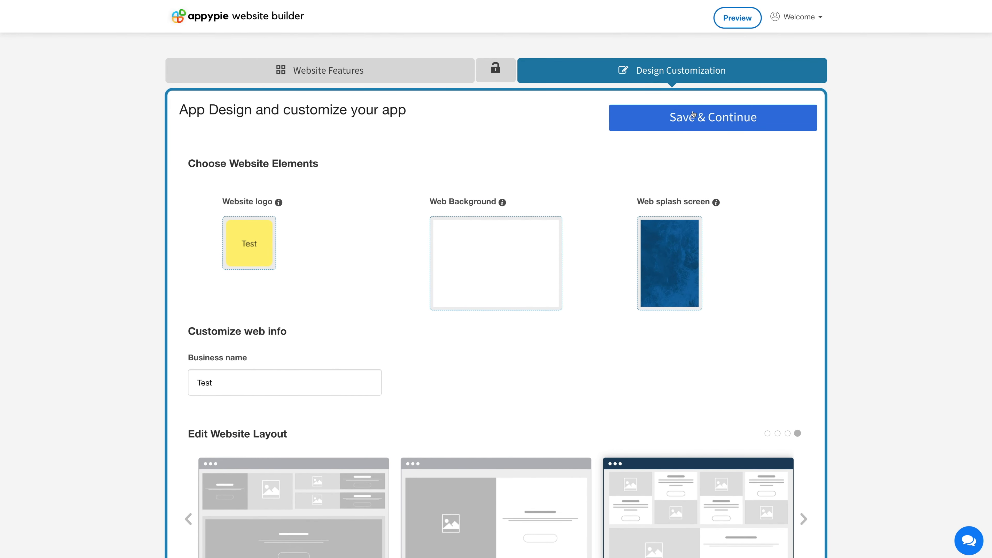
Save the customized design via Save & Continue
{"action": "left_click", "coordinate": [713, 117]}
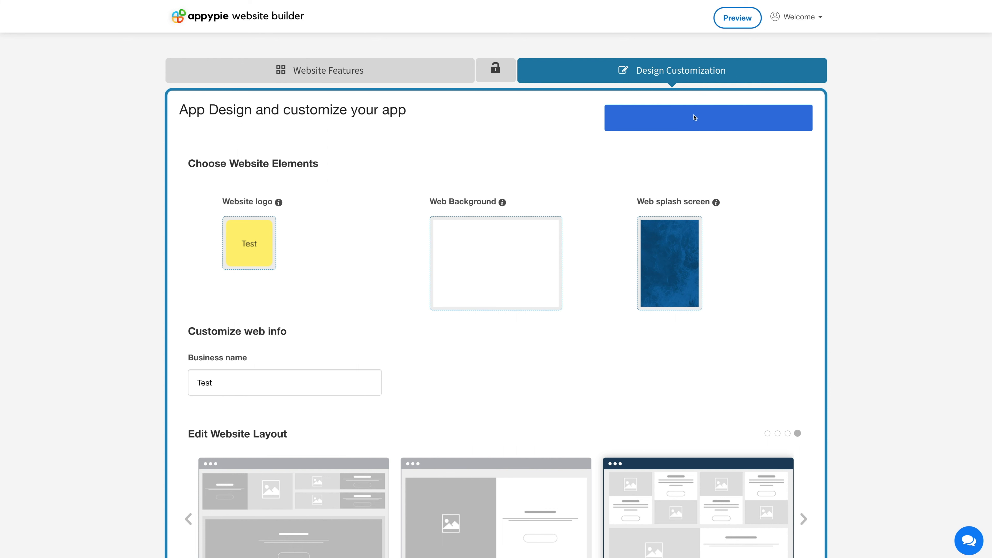
{"action": "left_click", "coordinate": [707, 117]}
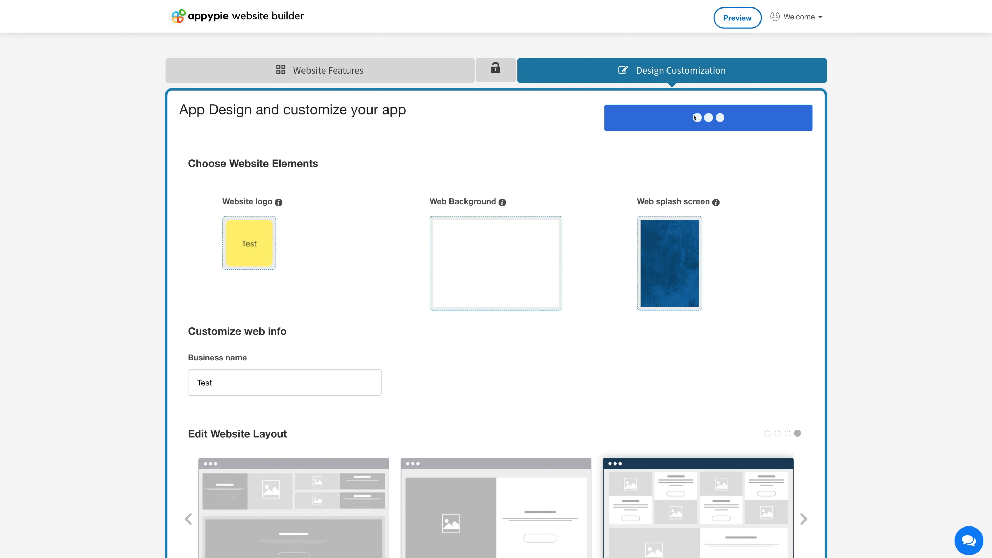